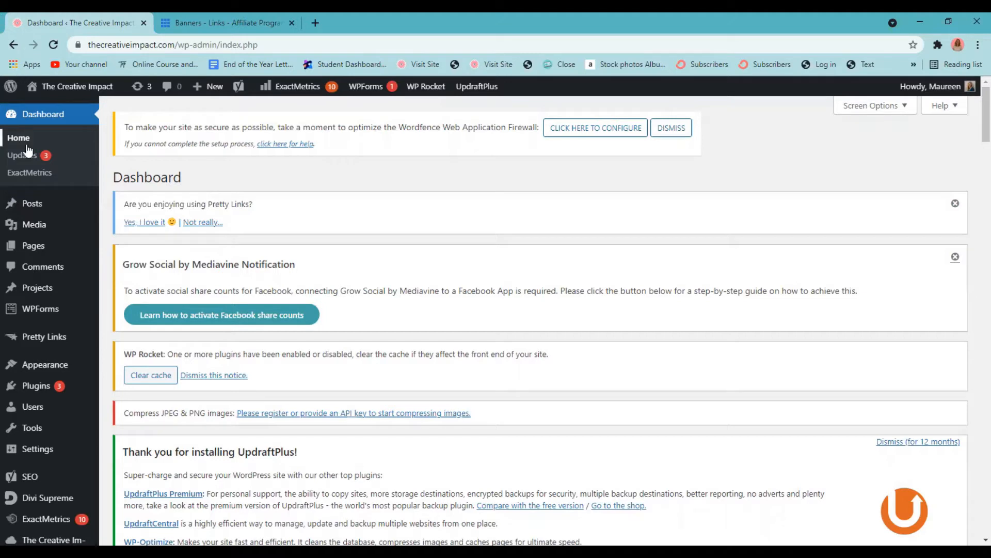
{"action": "mouse_move", "coordinate": [31, 203]}
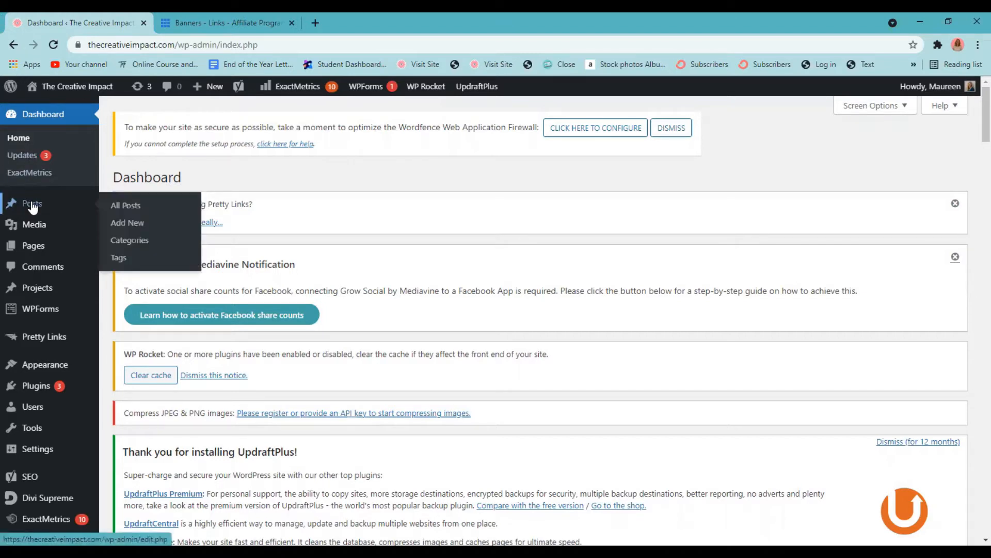
{"action": "mouse_move", "coordinate": [88, 211]}
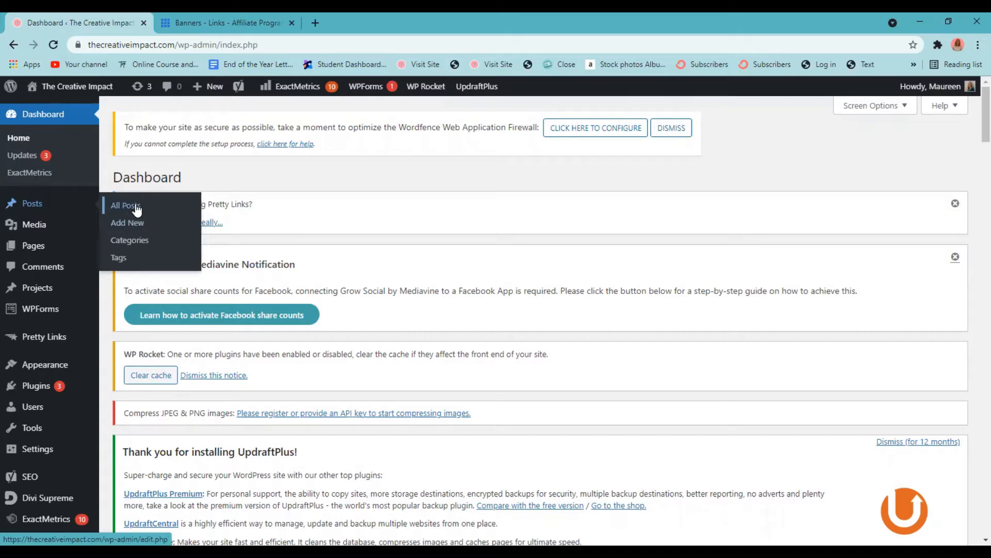
Step: Open All Posts and scroll down to the '12 Blogging Mistakes' post
{"action": "left_click", "coordinate": [125, 205]}
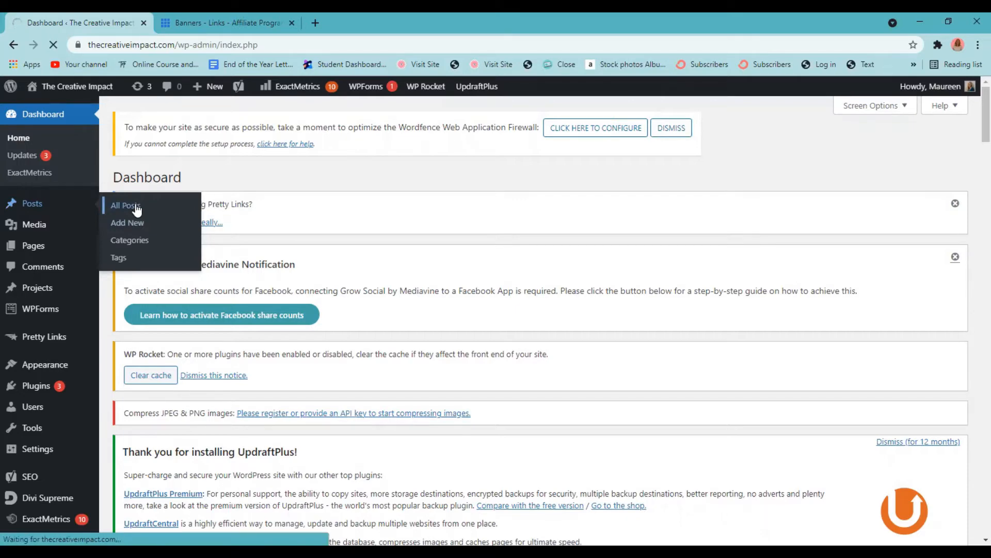
{"action": "left_click", "coordinate": [125, 205]}
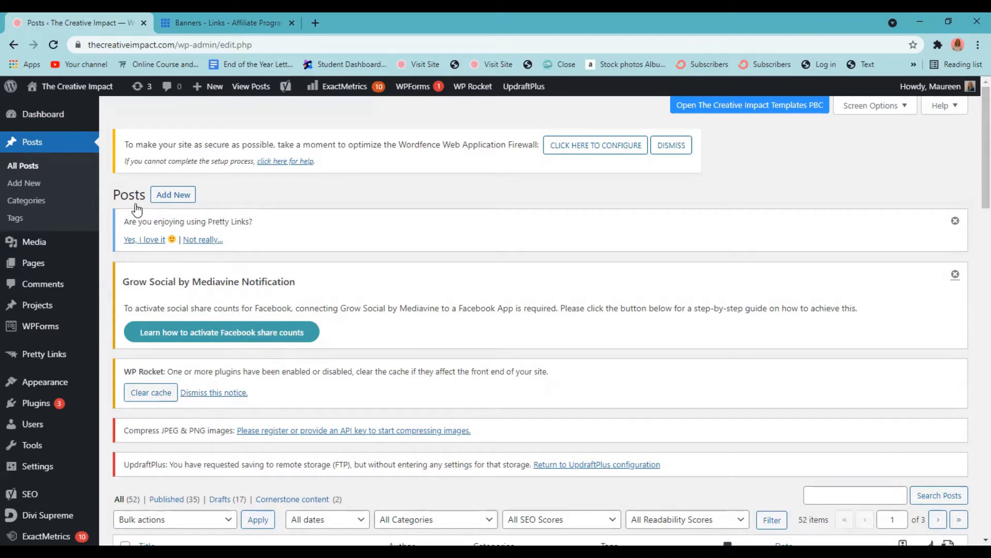
{"action": "mouse_move", "coordinate": [144, 215]}
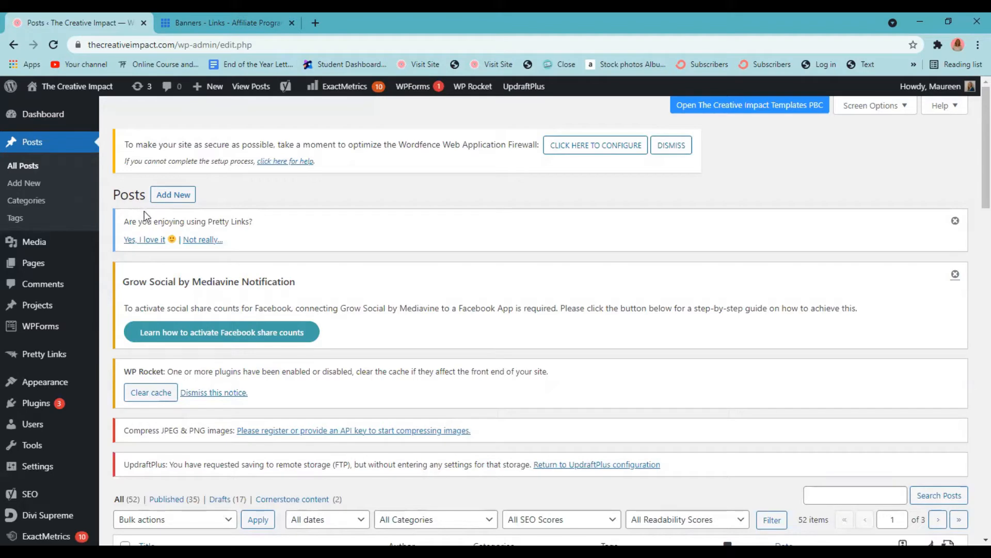
{"action": "scroll", "scroll_direction": "down", "scroll_amount": 3}
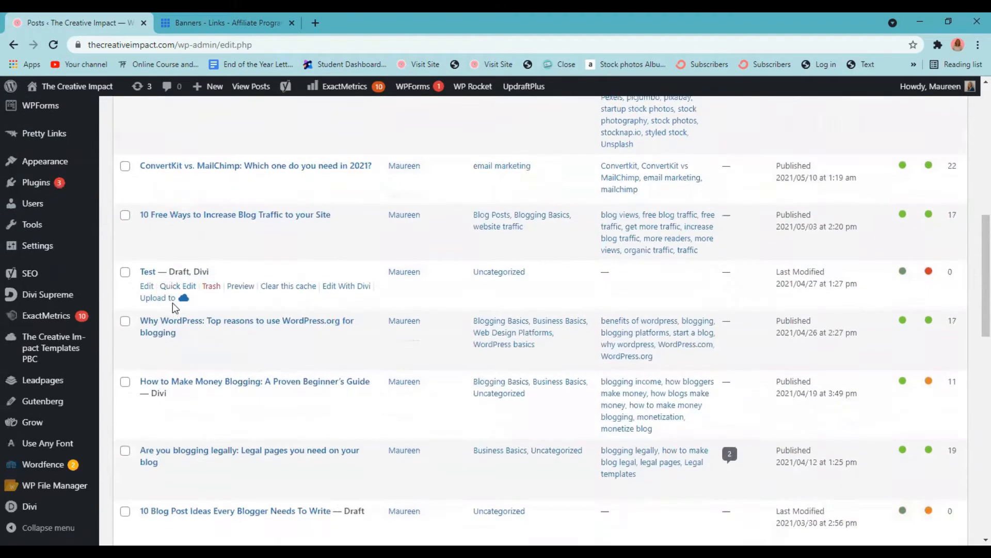
{"action": "scroll", "scroll_direction": "down", "scroll_amount": 3}
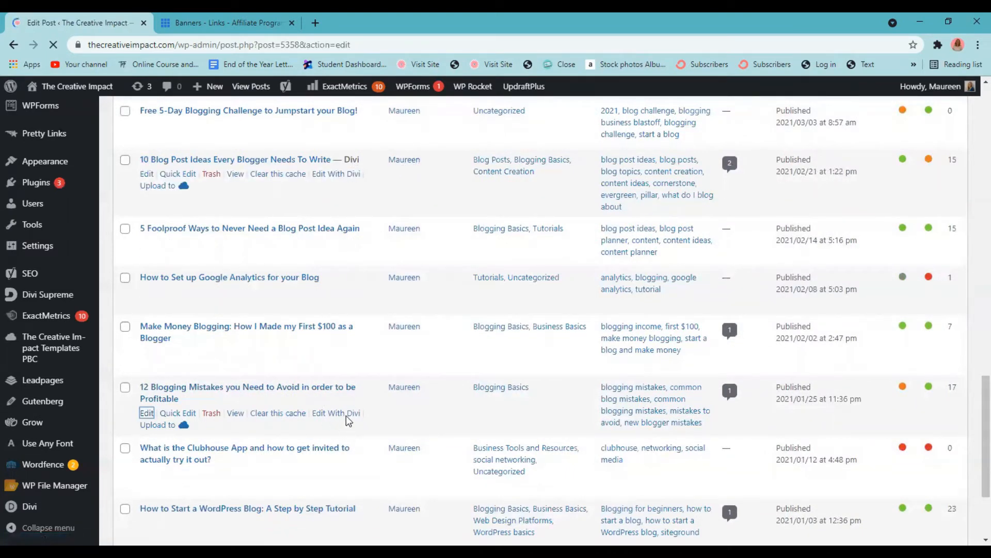
Step: Open the post, scroll to Blogging Mistake #2 and select 'Bluehost.' in the recommendation
{"action": "left_click", "coordinate": [146, 413]}
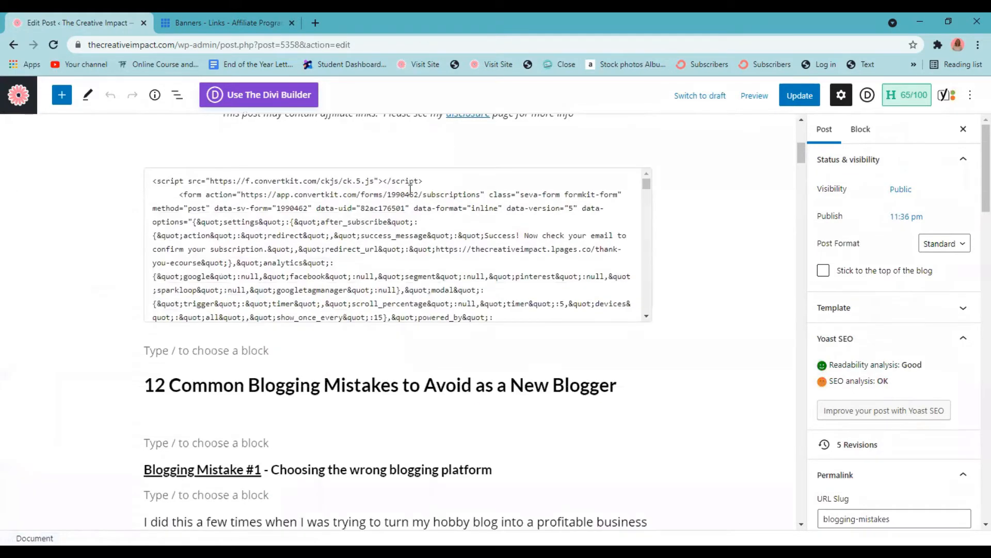
{"action": "scroll", "scroll_direction": "down", "scroll_amount": 3}
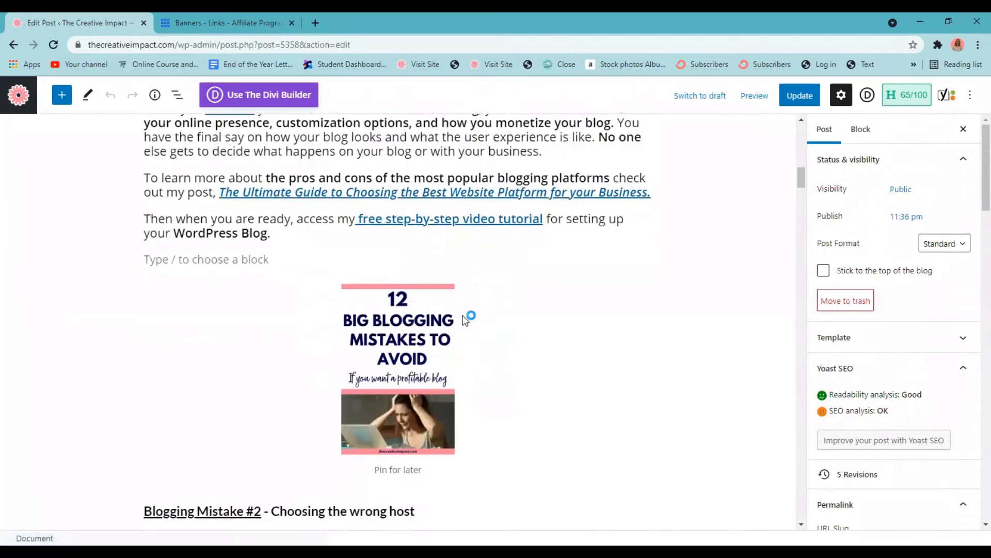
{"action": "scroll", "scroll_direction": "down", "scroll_amount": 3}
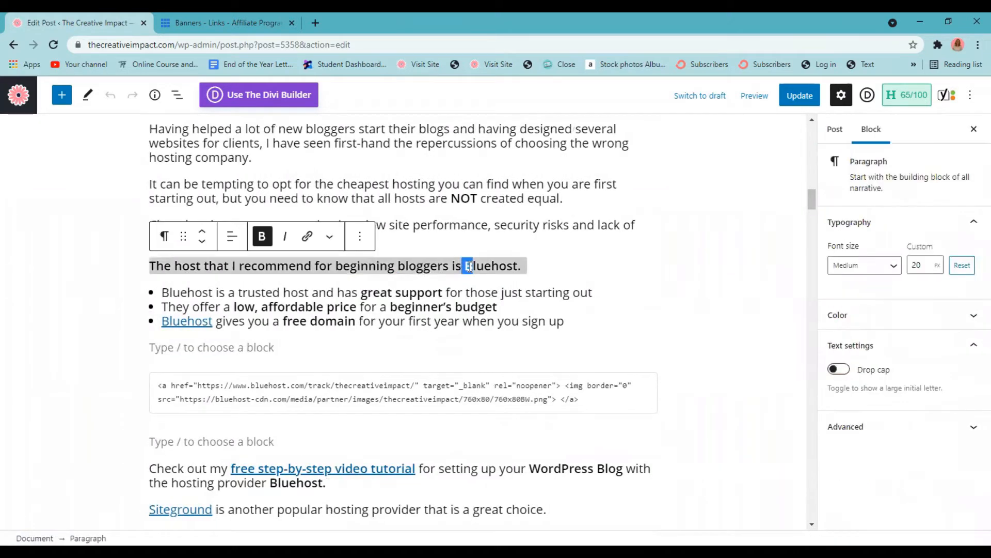
{"action": "double_click", "coordinate": [492, 265]}
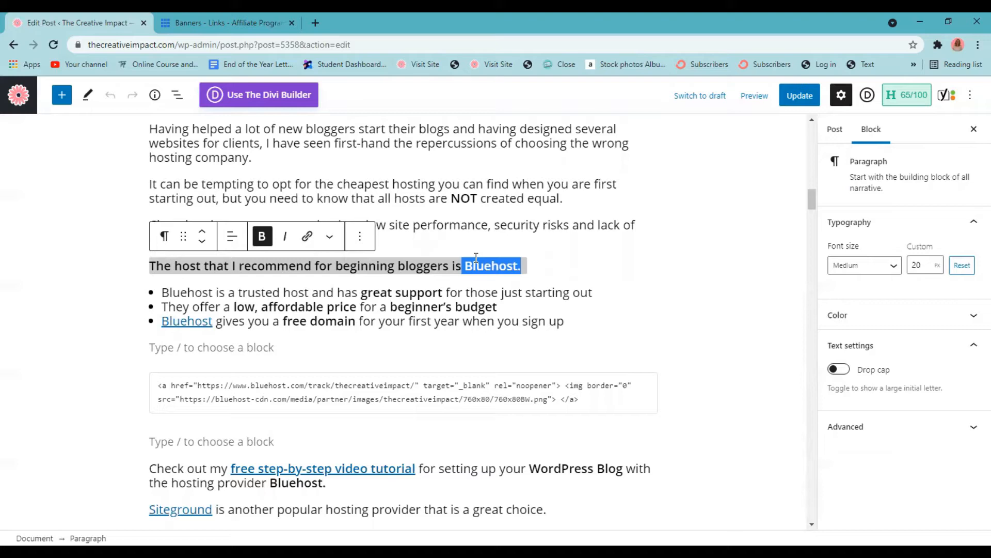
{"action": "left_click", "coordinate": [228, 23]}
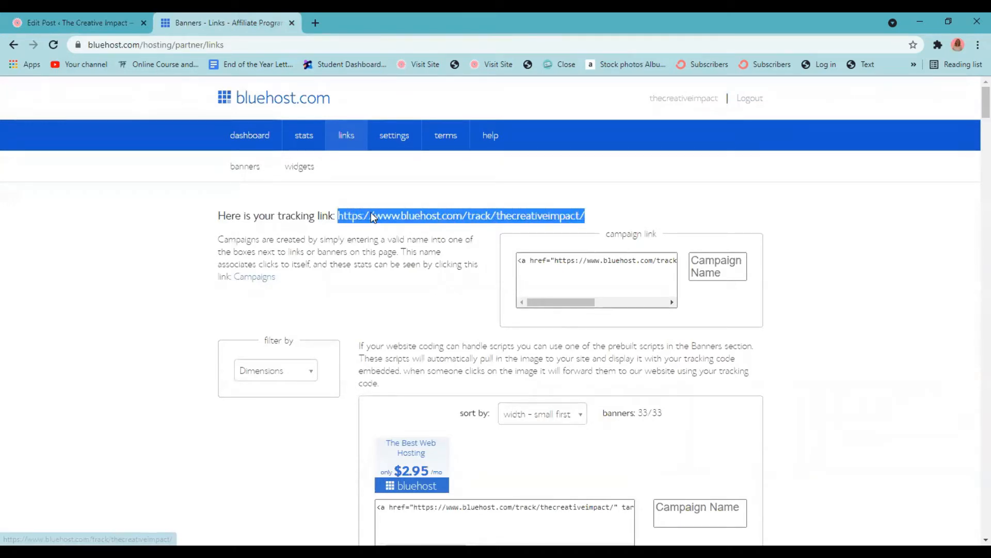
{"action": "mouse_move", "coordinate": [423, 327]}
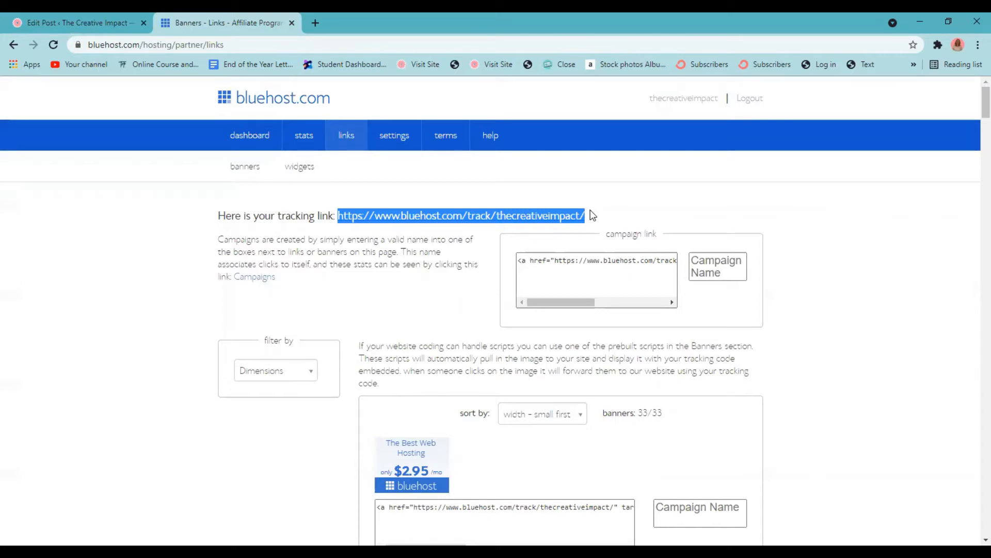
{"action": "right_click", "coordinate": [460, 215]}
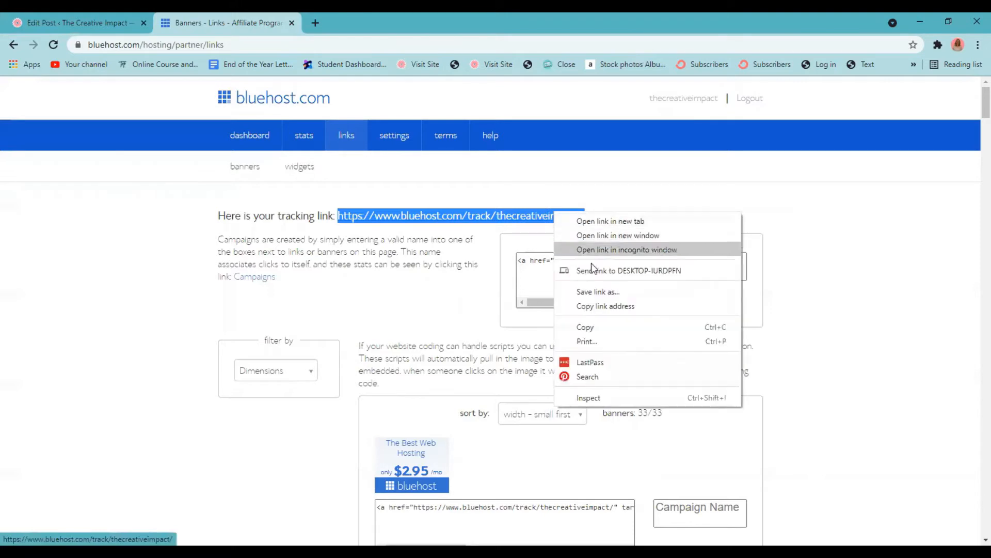
{"action": "left_click", "coordinate": [594, 334]}
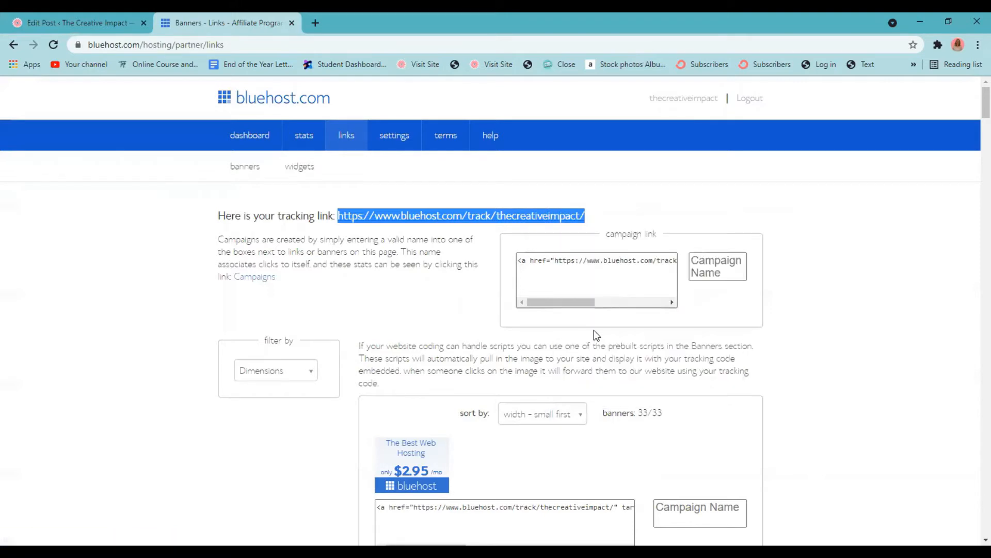
Step: Back in the editor, select the word 'Bluehost' without its trailing period
{"action": "left_click", "coordinate": [76, 23]}
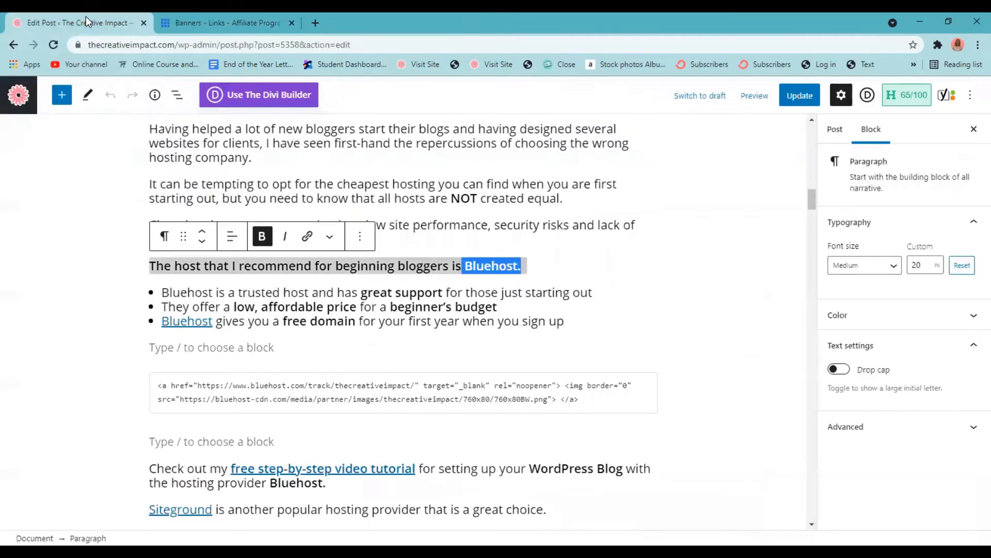
{"action": "left_click", "coordinate": [492, 265]}
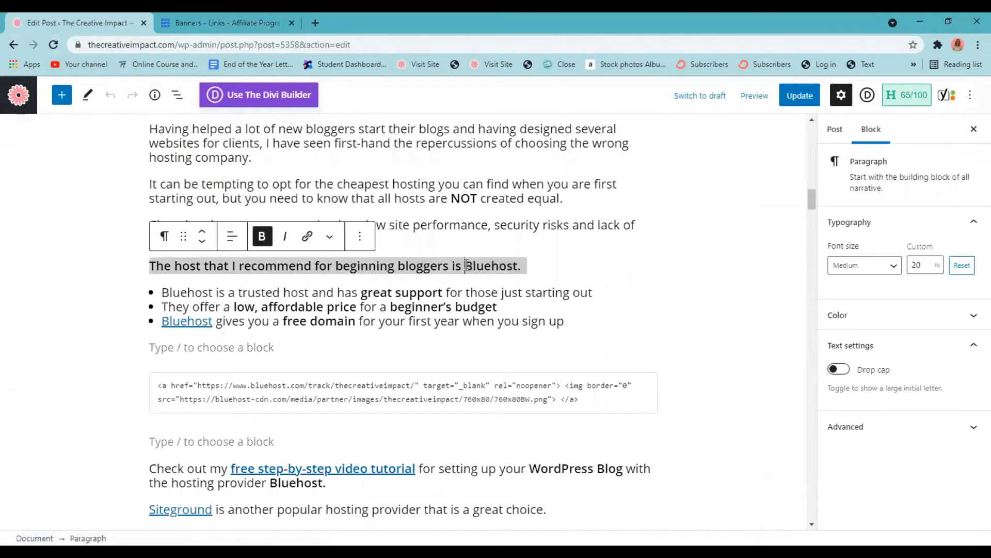
{"action": "double_click", "coordinate": [471, 265]}
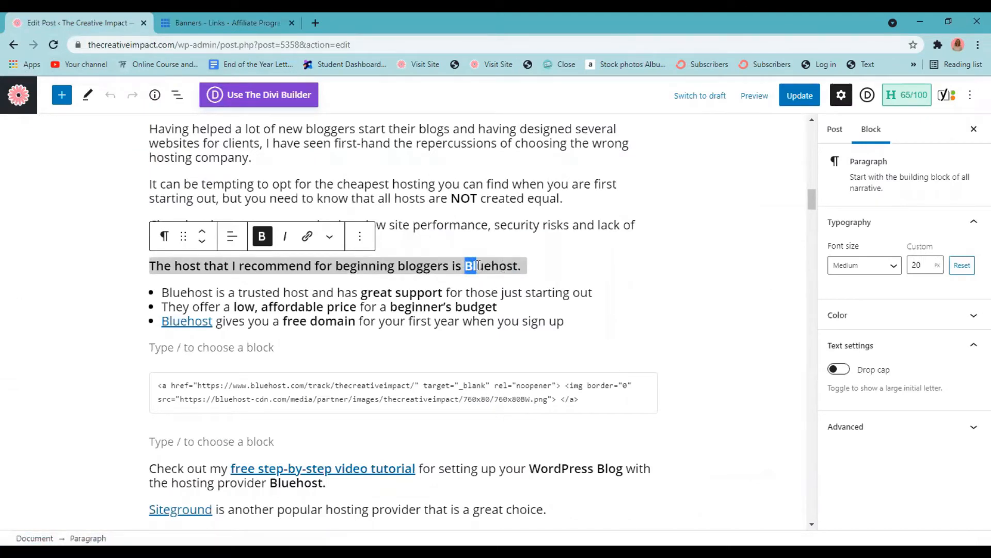
{"action": "double_click", "coordinate": [492, 266]}
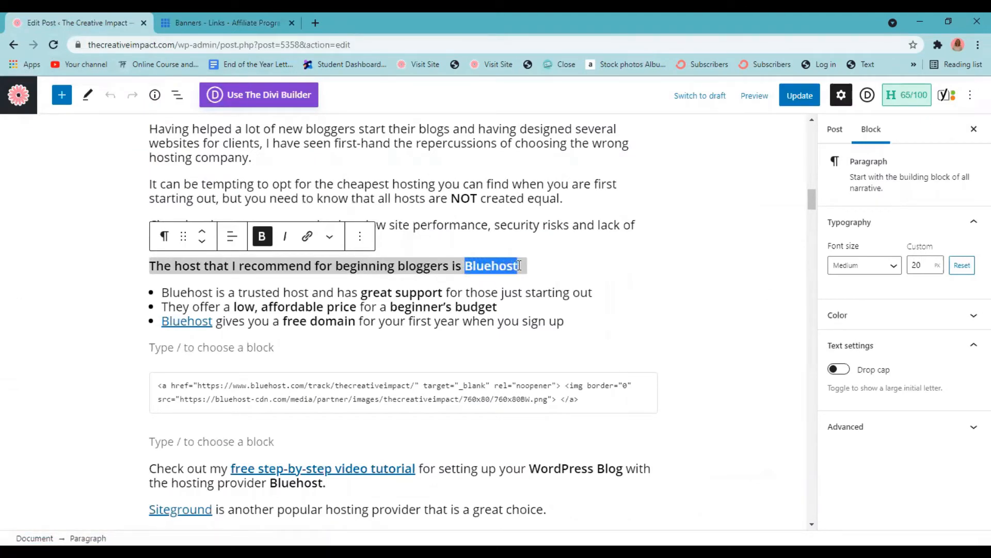
{"action": "mouse_move", "coordinate": [307, 236]}
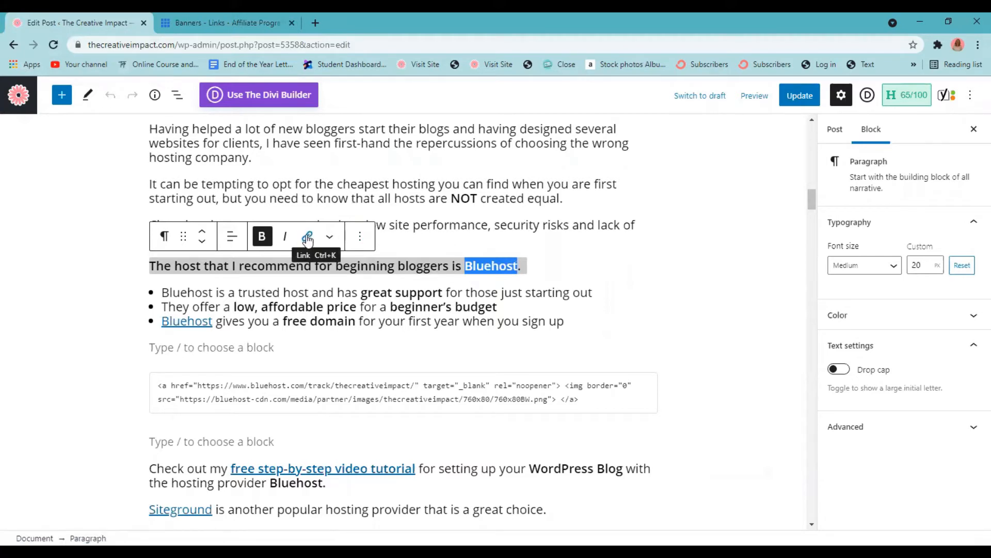
Step: Start a link on 'Bluehost' that opens in a new tab and is nofollow
{"action": "left_click", "coordinate": [308, 236]}
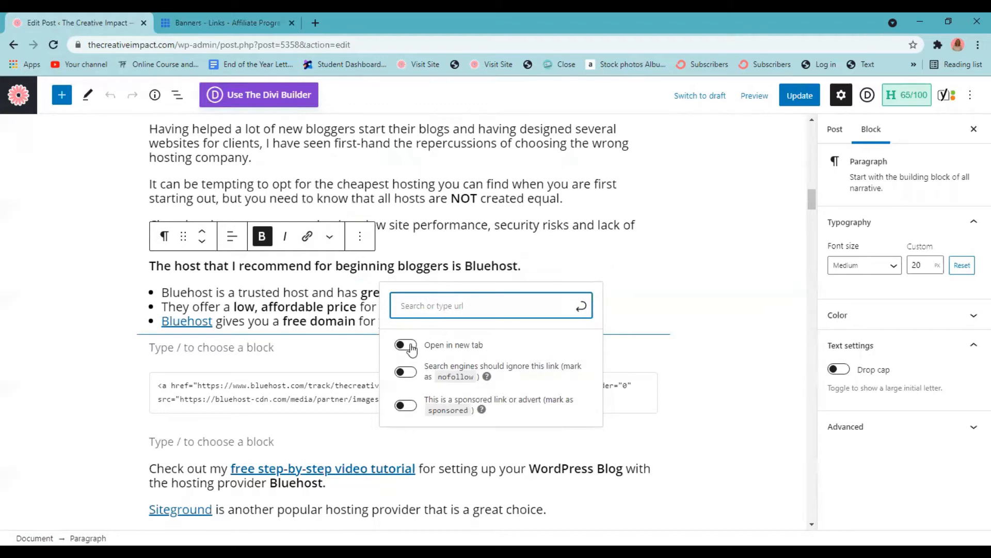
{"action": "left_click", "coordinate": [405, 344]}
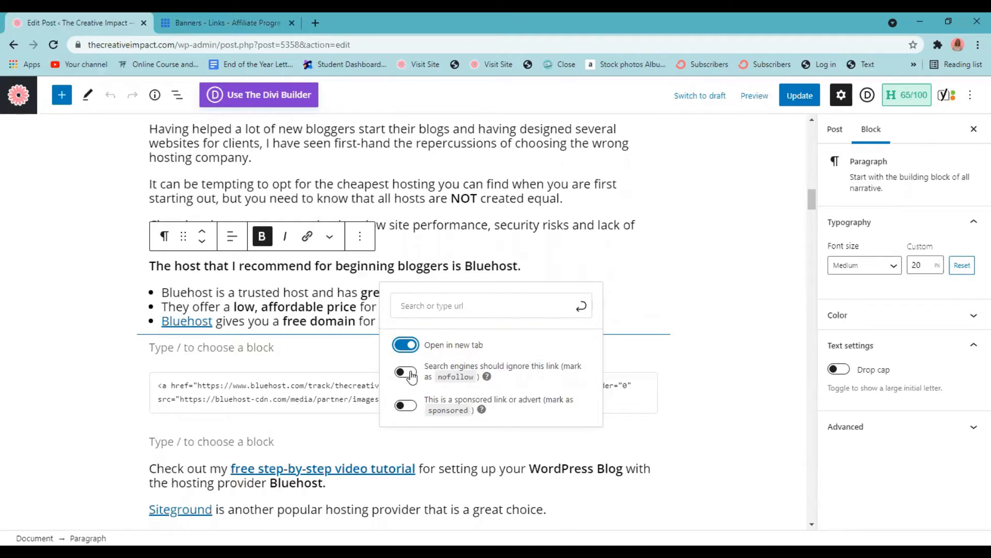
{"action": "left_click", "coordinate": [405, 371]}
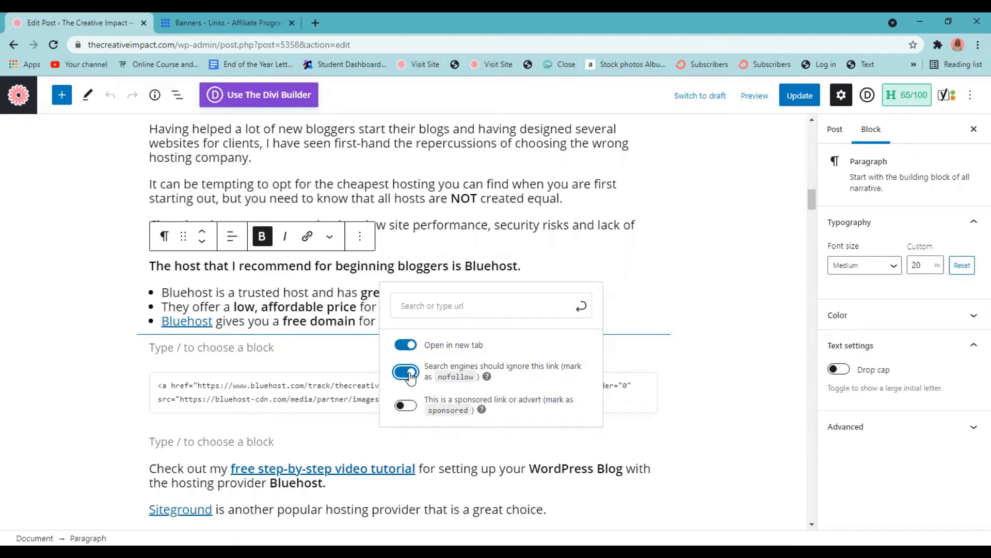
{"action": "left_click", "coordinate": [405, 372]}
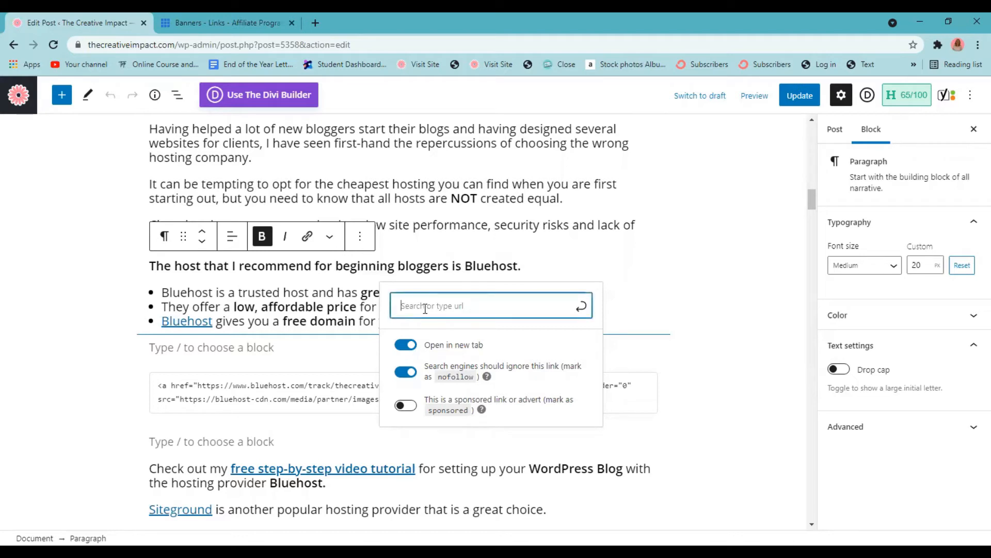
{"action": "type", "text": "https://www.bluehost.com/track/thecreativeimpact/"}
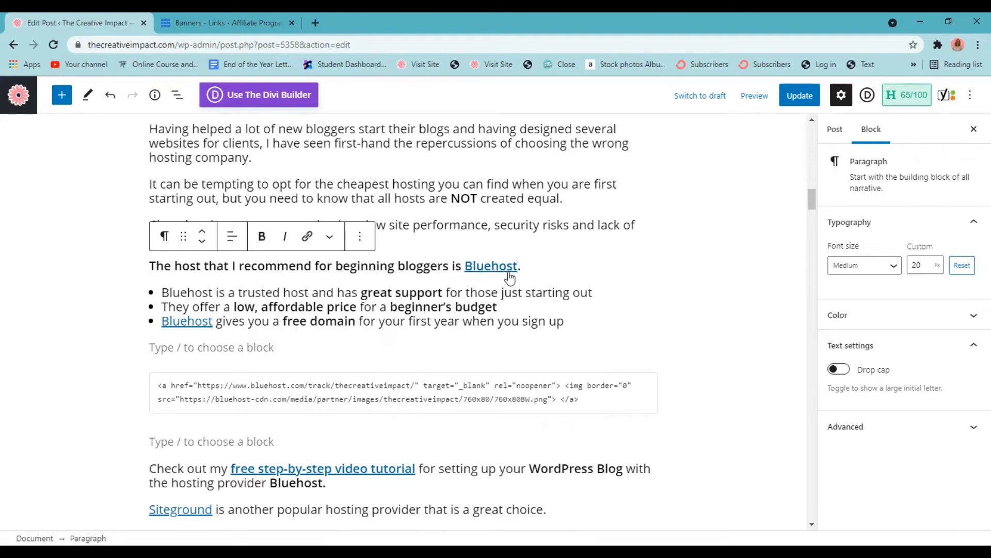
{"action": "mouse_move", "coordinate": [503, 273]}
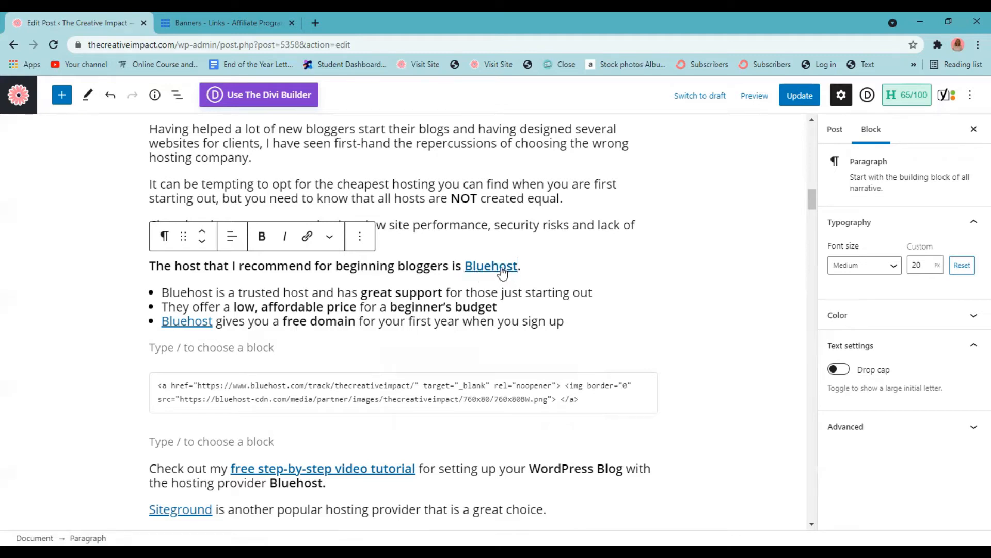
{"action": "mouse_move", "coordinate": [754, 95]}
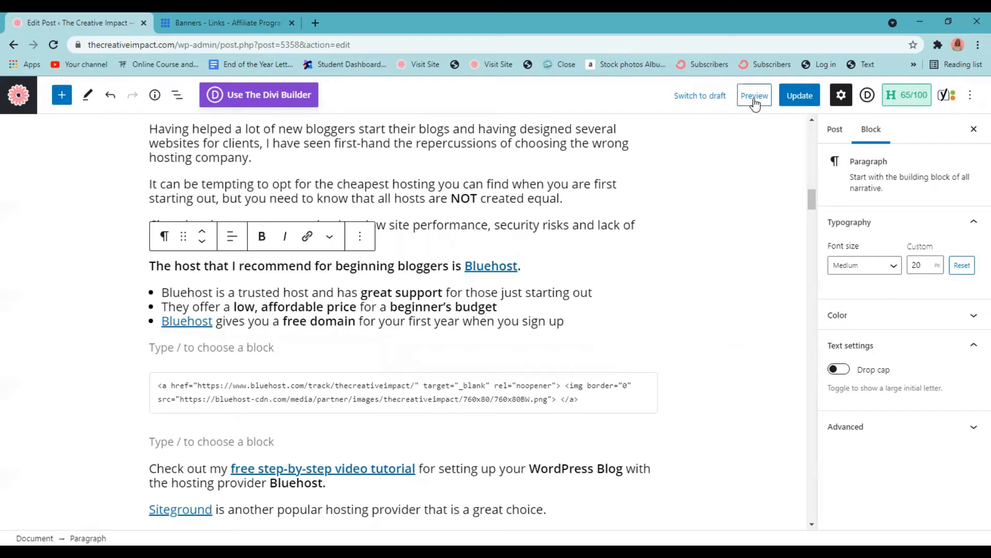
{"action": "left_click", "coordinate": [755, 95]}
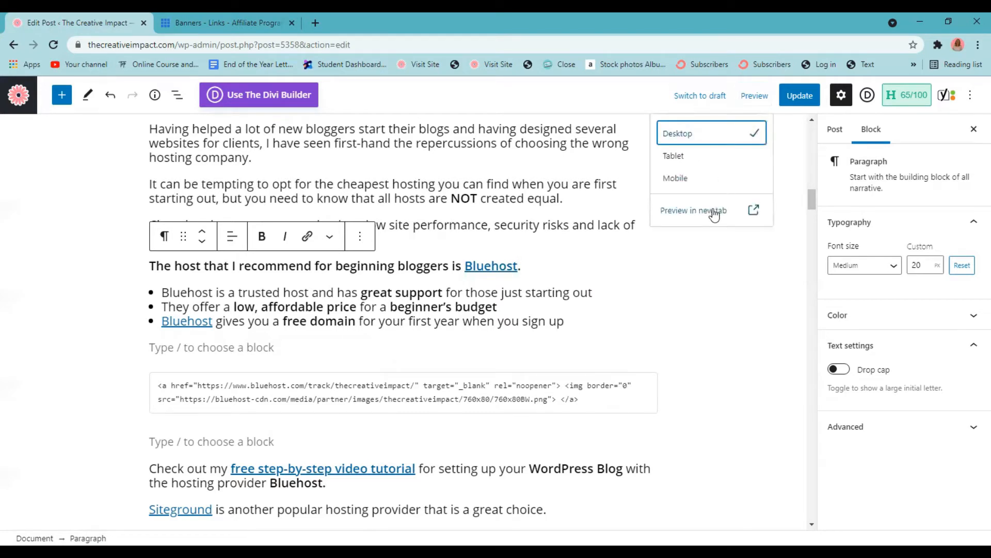
{"action": "left_click", "coordinate": [694, 210]}
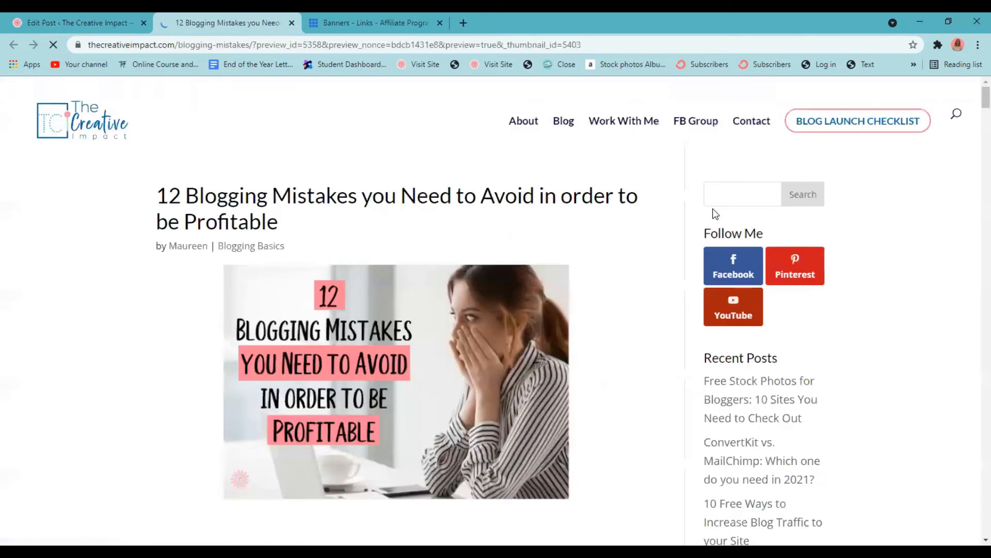
{"action": "scroll", "scroll_direction": "down", "scroll_amount": 3}
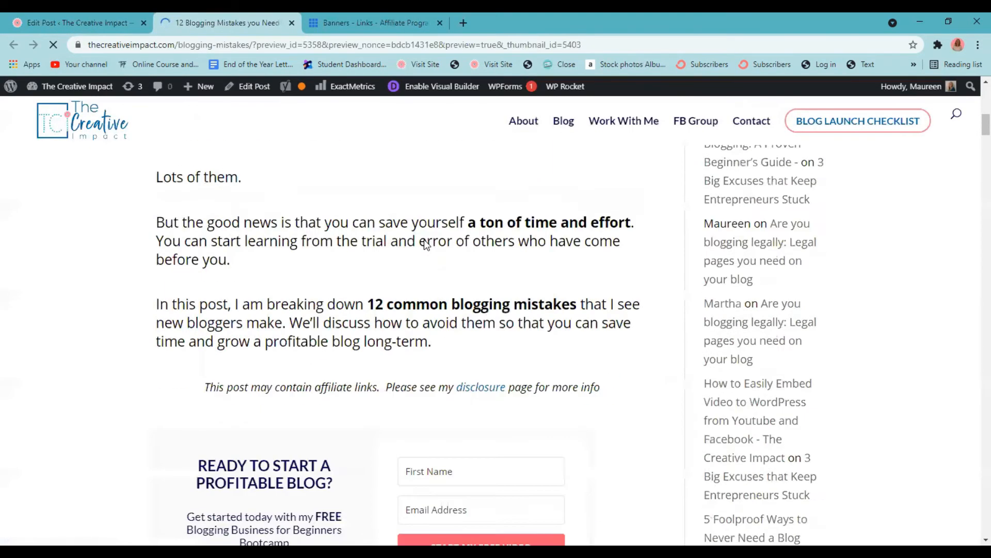
{"action": "scroll", "scroll_direction": "down", "scroll_amount": 3}
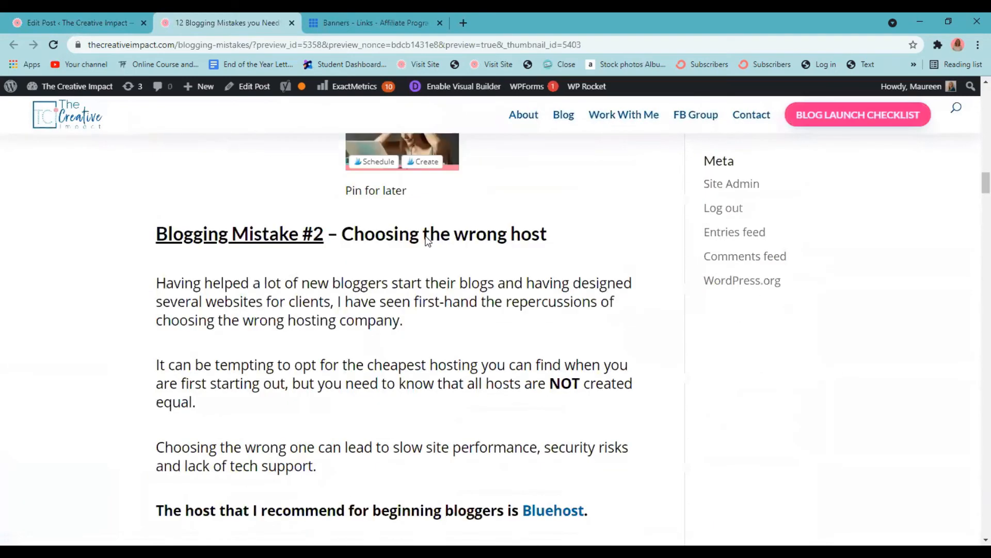
{"action": "scroll", "scroll_direction": "down", "scroll_amount": 3}
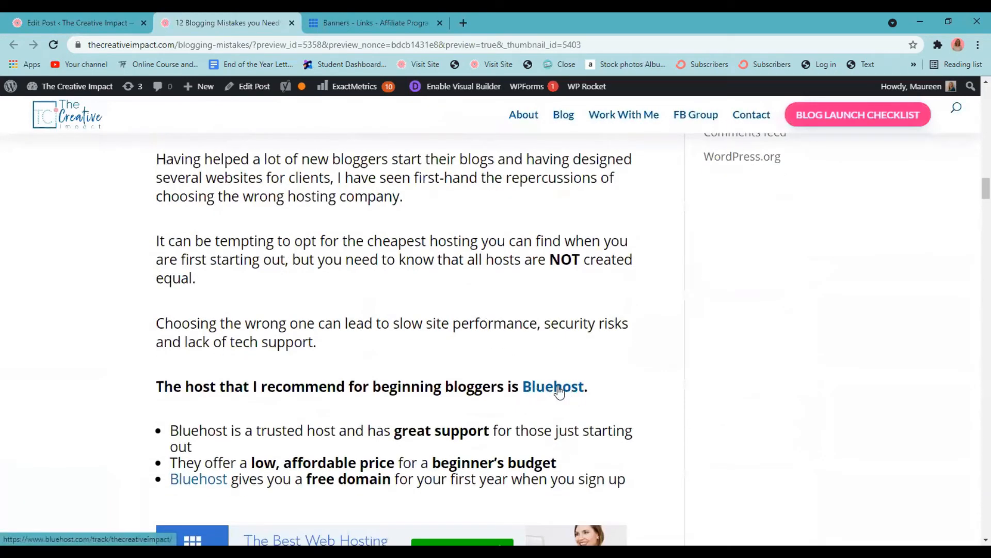
{"action": "mouse_move", "coordinate": [555, 388]}
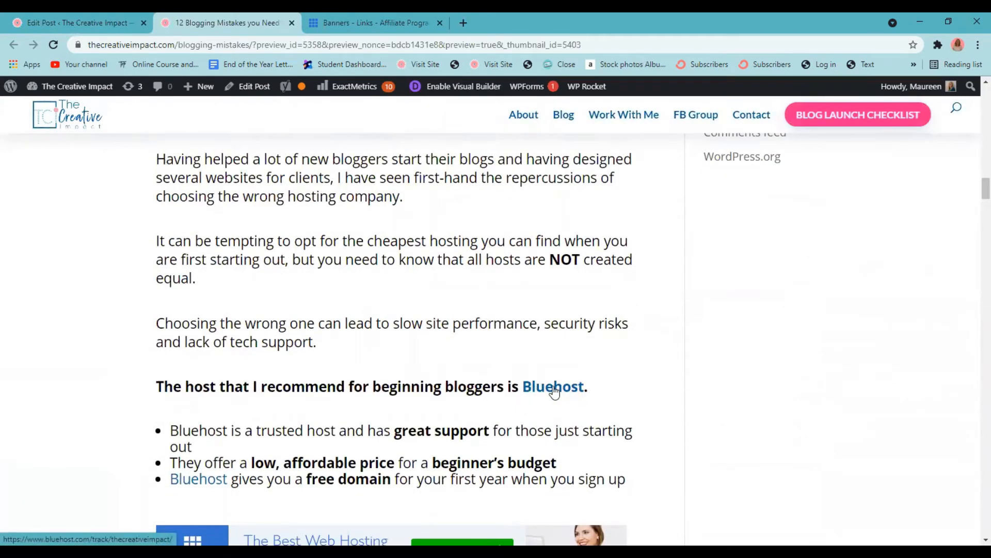
Step: Follow the 'Bluehost' link in the preview to verify the affiliate URL
{"action": "left_click", "coordinate": [552, 386]}
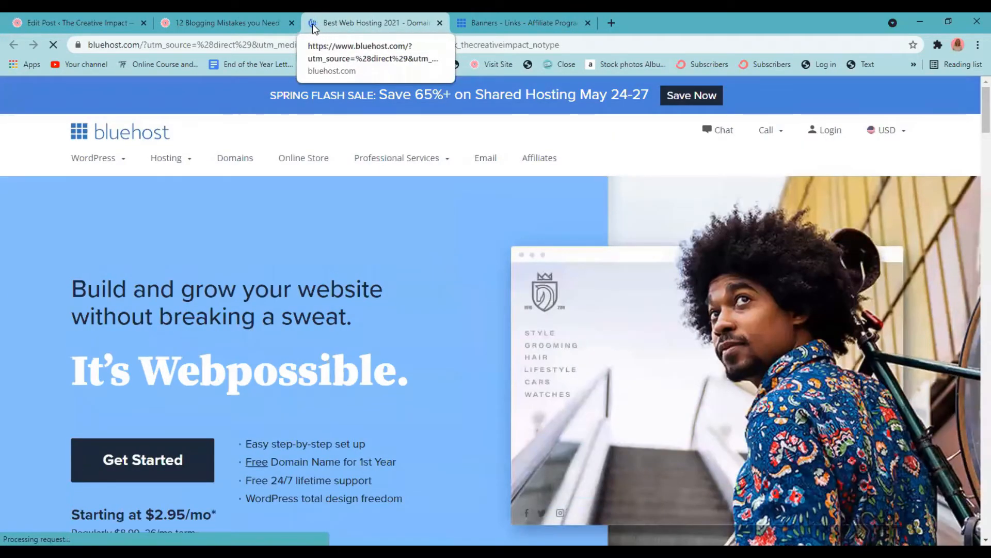
{"action": "mouse_move", "coordinate": [226, 23]}
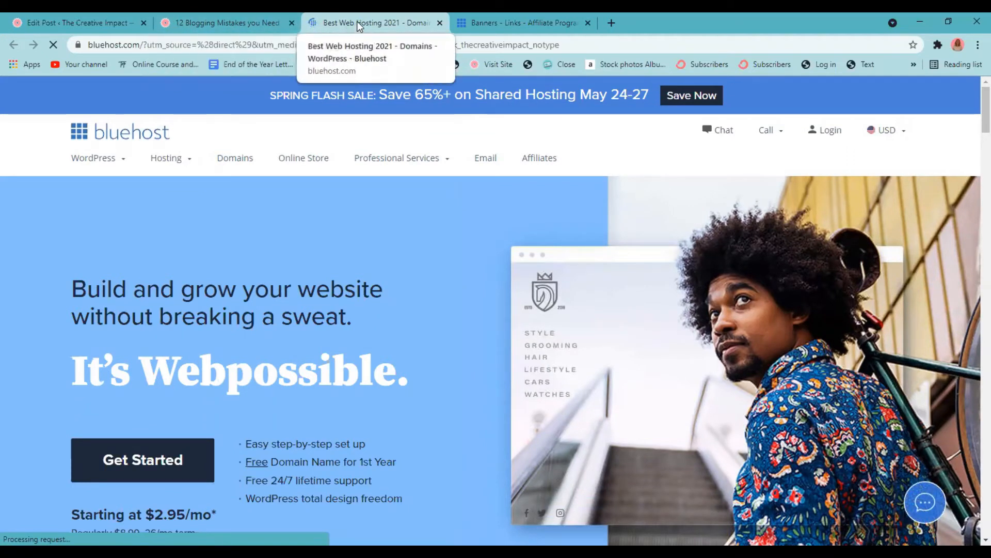
{"action": "mouse_move", "coordinate": [415, 33]}
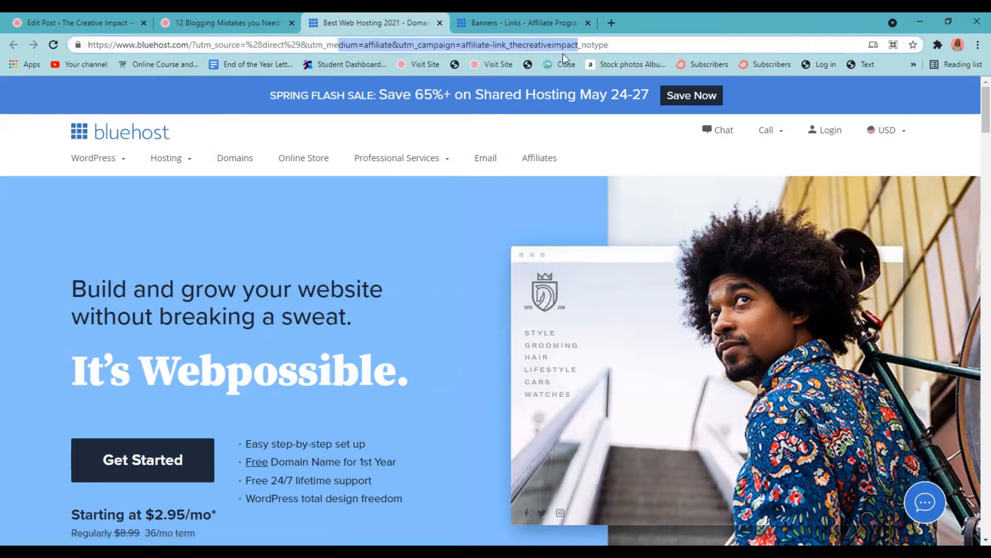
{"action": "mouse_move", "coordinate": [513, 63]}
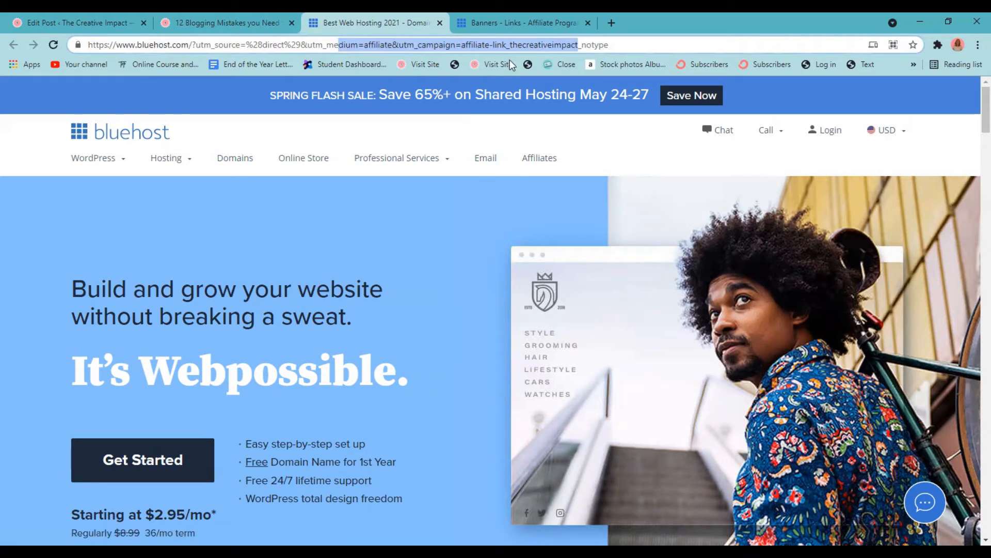
{"action": "mouse_move", "coordinate": [571, 146]}
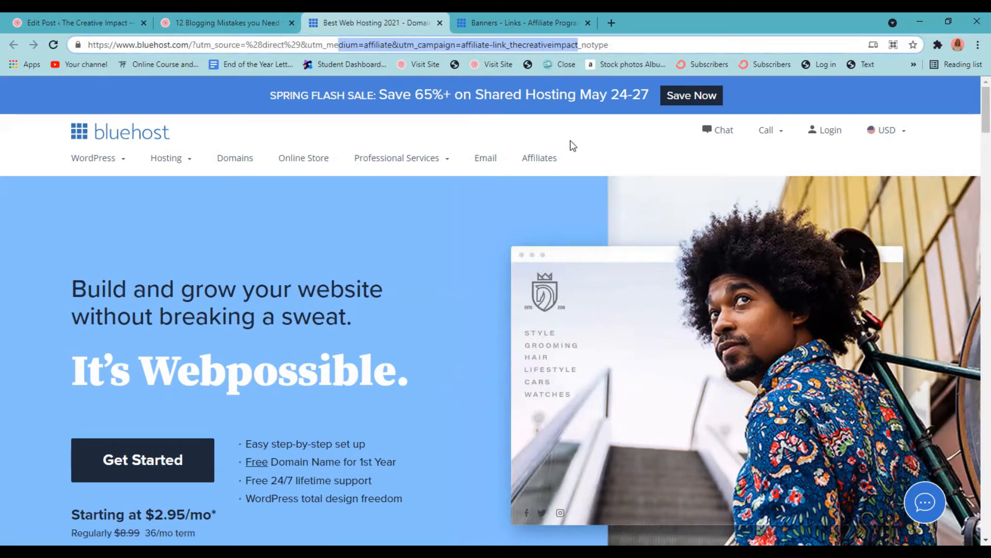
{"action": "mouse_move", "coordinate": [622, 50]}
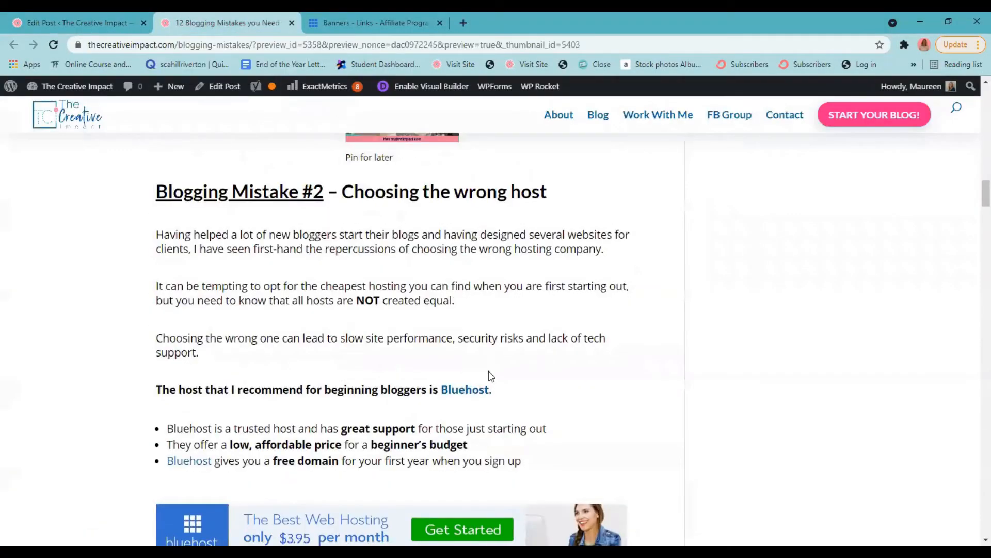
Step: Scroll the preview to the Bluehost banner and switch to the affiliate Banners - Links page
{"action": "scroll", "scroll_direction": "down", "scroll_amount": 3}
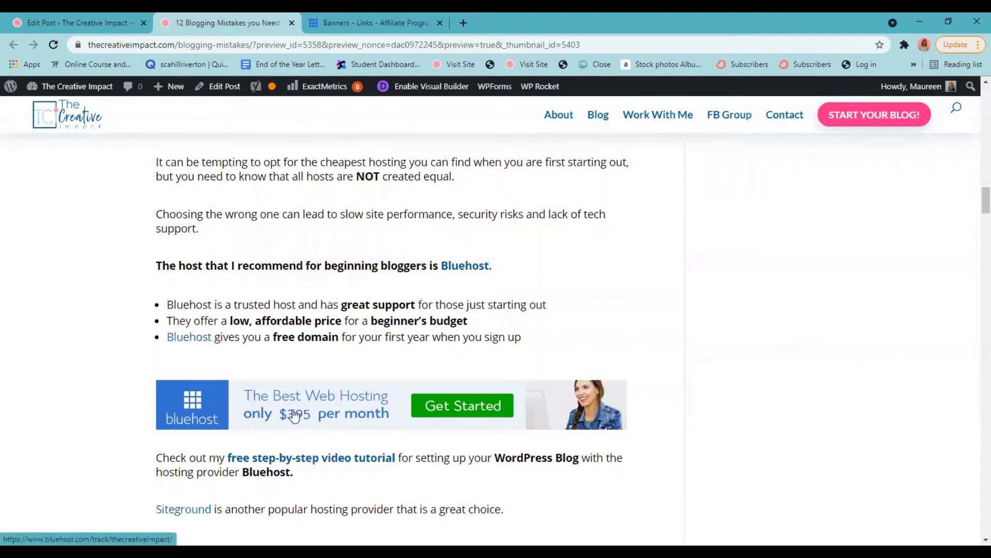
{"action": "mouse_move", "coordinate": [597, 421]}
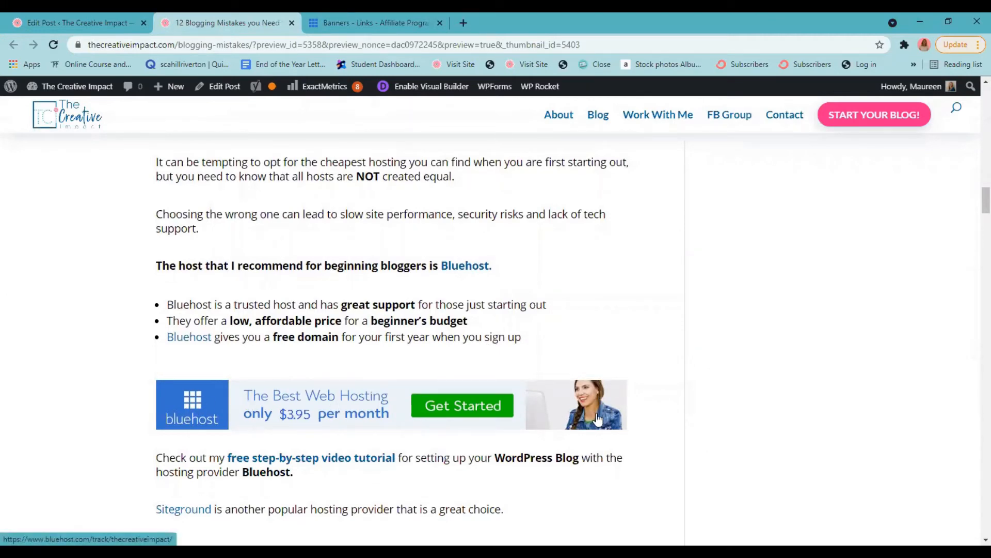
{"action": "mouse_move", "coordinate": [600, 417]}
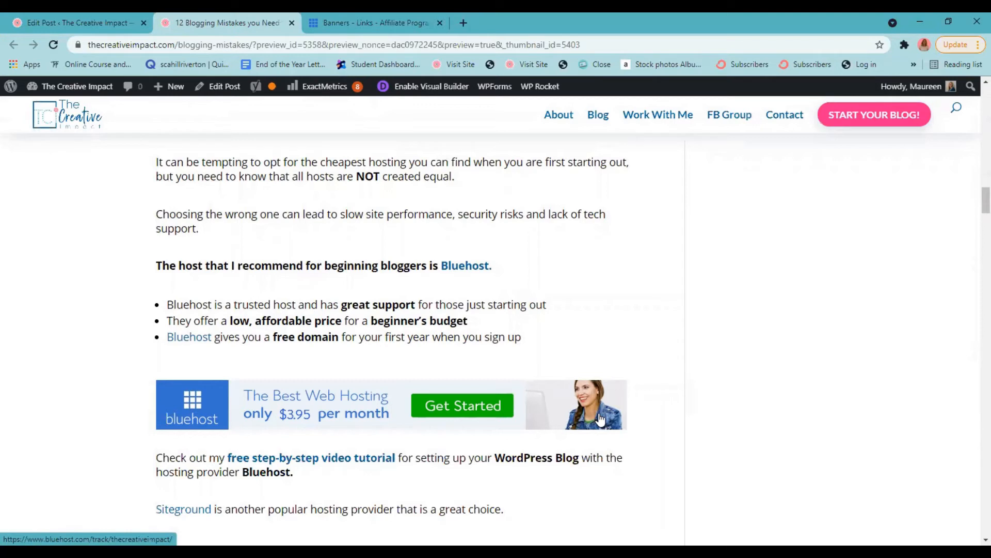
{"action": "mouse_move", "coordinate": [211, 410]}
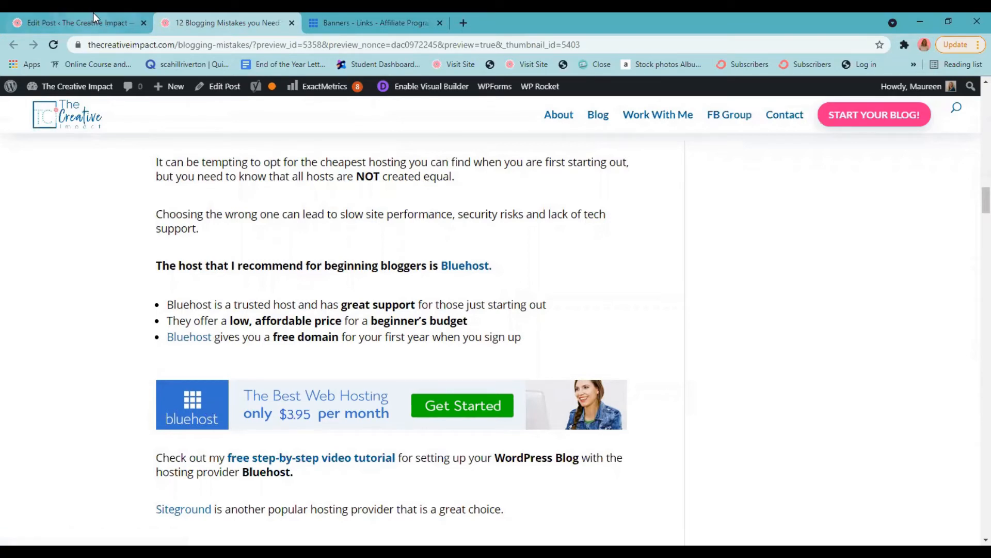
{"action": "mouse_move", "coordinate": [228, 23]}
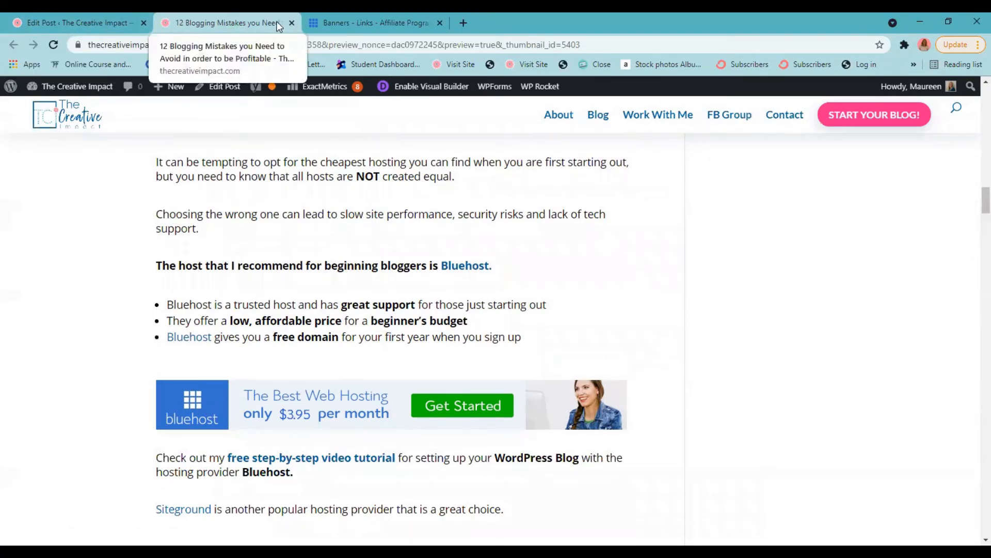
{"action": "left_click", "coordinate": [373, 22]}
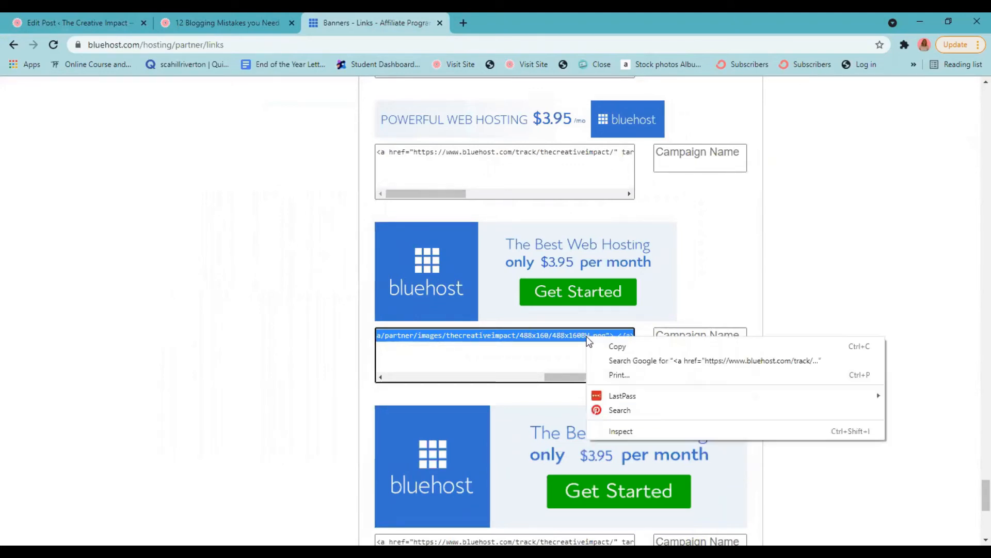
{"action": "mouse_move", "coordinate": [617, 346]}
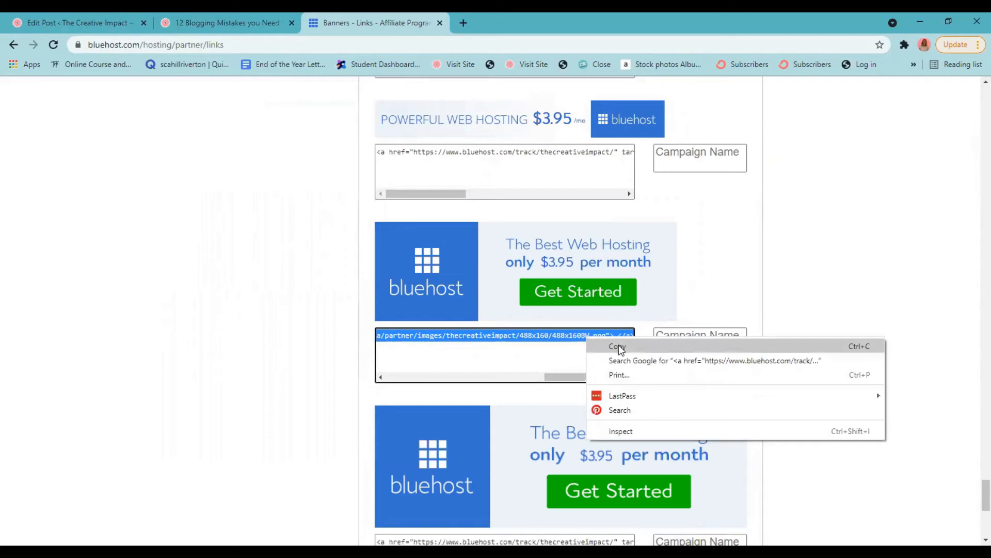
Step: Copy the HTML embed code of the 'Best Web Hosting $3.95' banner
{"action": "left_click", "coordinate": [617, 346]}
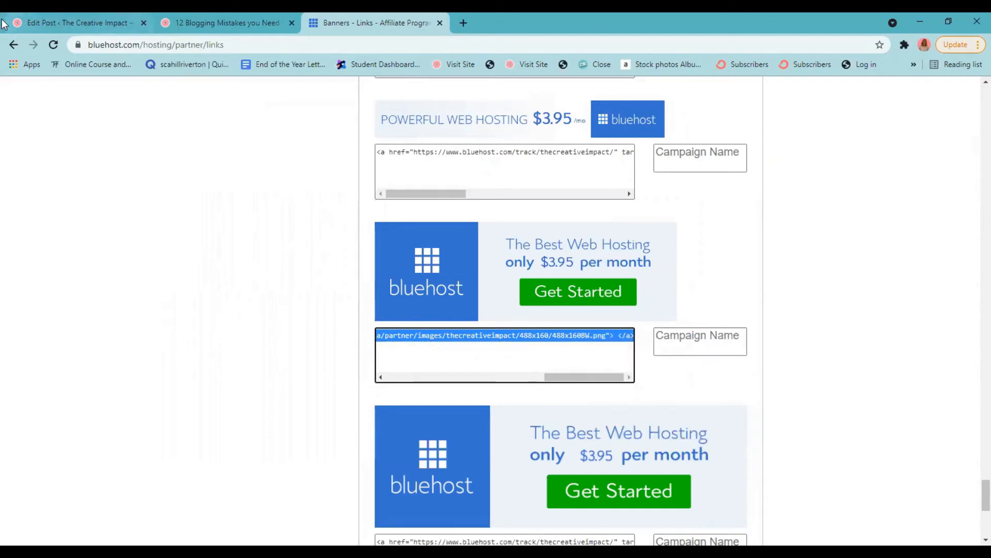
Step: Add a Custom HTML block below the bullets with the banner code and preview it
{"action": "left_click", "coordinate": [76, 23]}
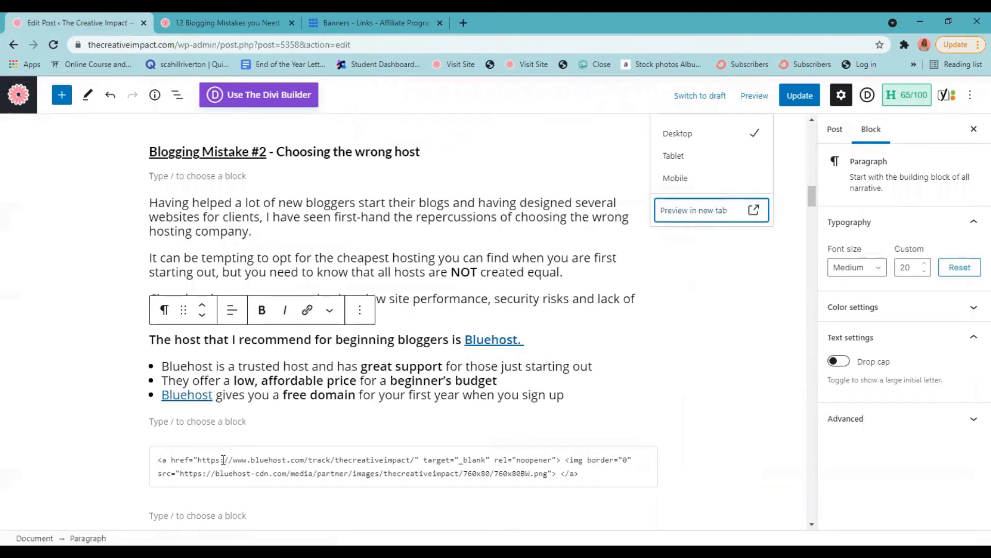
{"action": "left_click", "coordinate": [694, 210]}
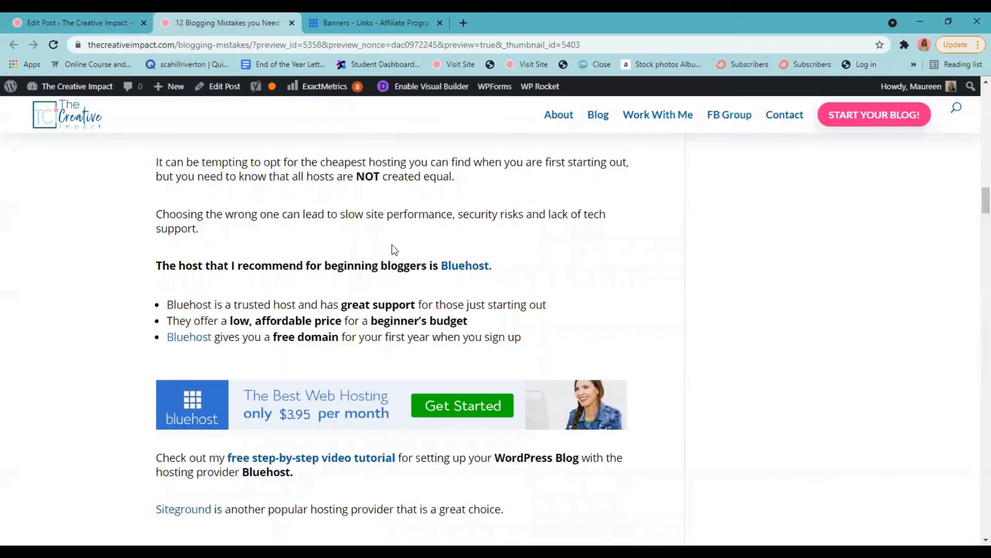
{"action": "left_click", "coordinate": [76, 22]}
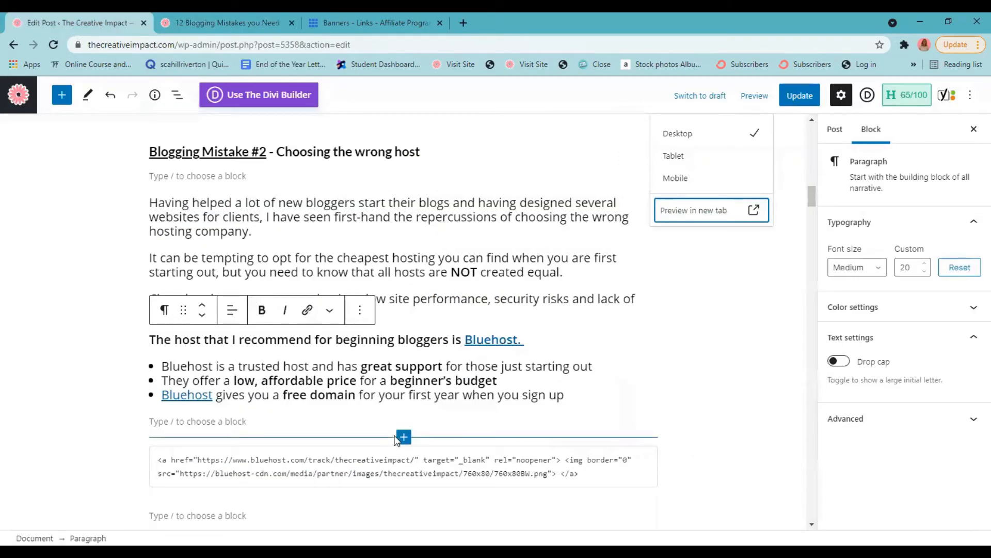
{"action": "left_click", "coordinate": [404, 436]}
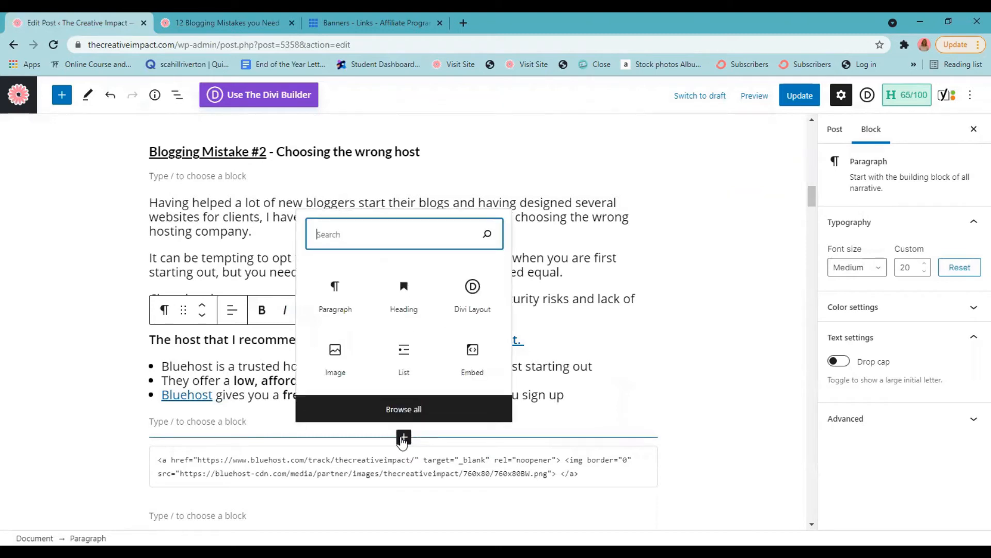
{"action": "type", "text": "ht"}
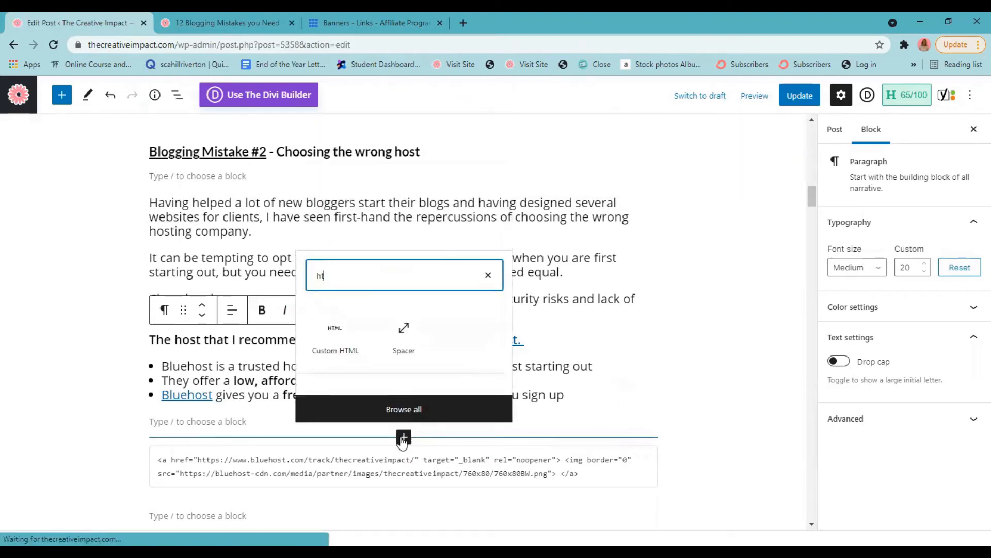
{"action": "type", "text": "ml"}
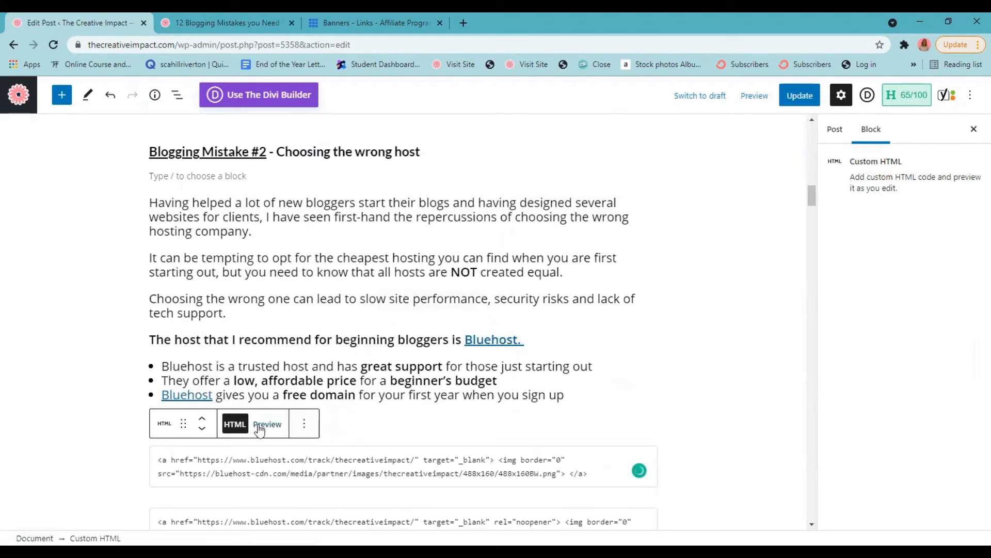
{"action": "left_click", "coordinate": [268, 423]}
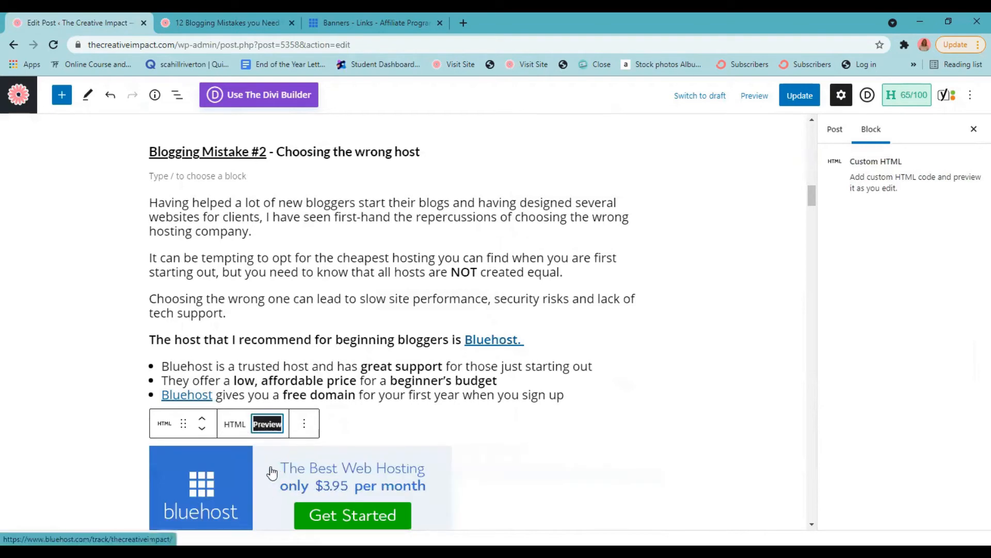
{"action": "scroll", "scroll_direction": "down", "scroll_amount": 3}
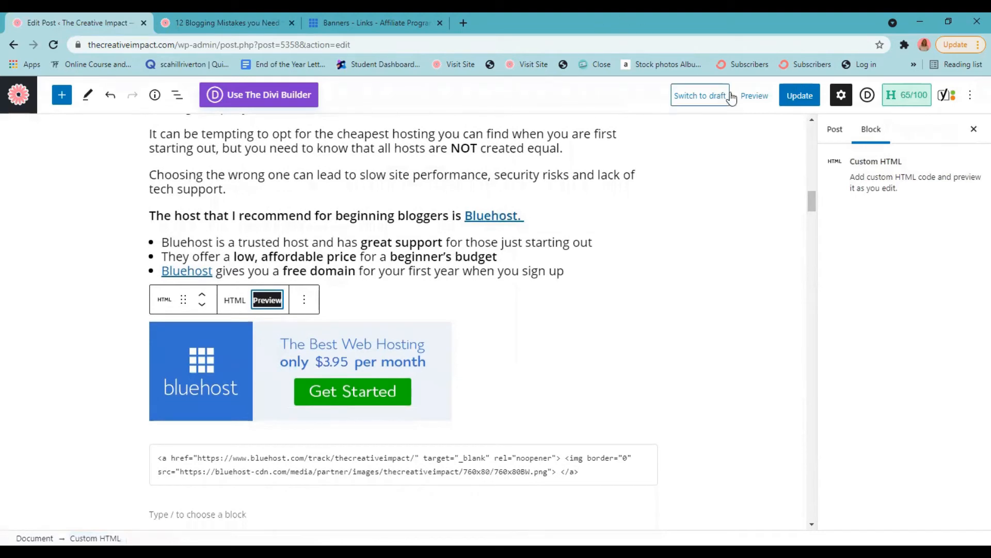
Step: Check the post preview showing the square and wide Bluehost banners under the bullets
{"action": "left_click", "coordinate": [754, 96]}
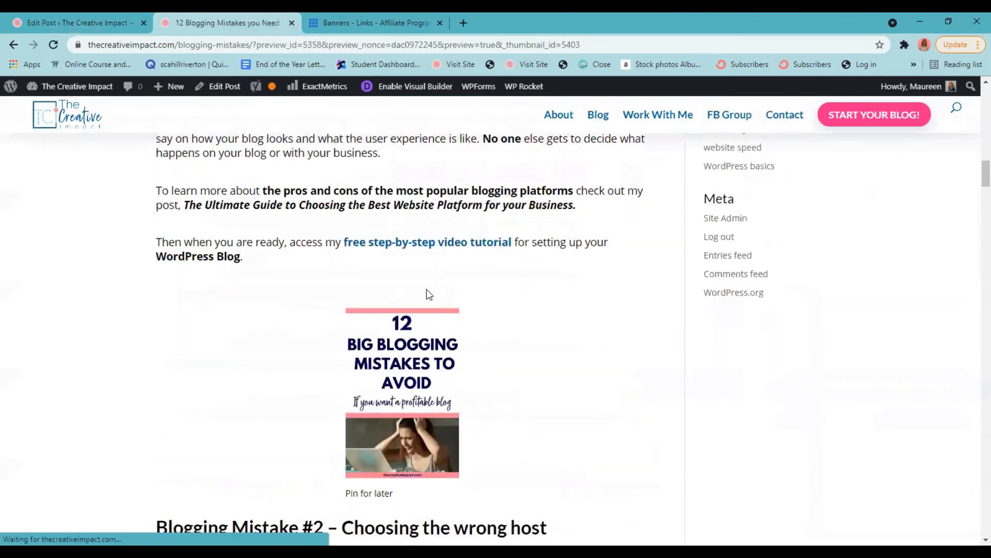
{"action": "scroll", "scroll_direction": "down", "scroll_amount": 3}
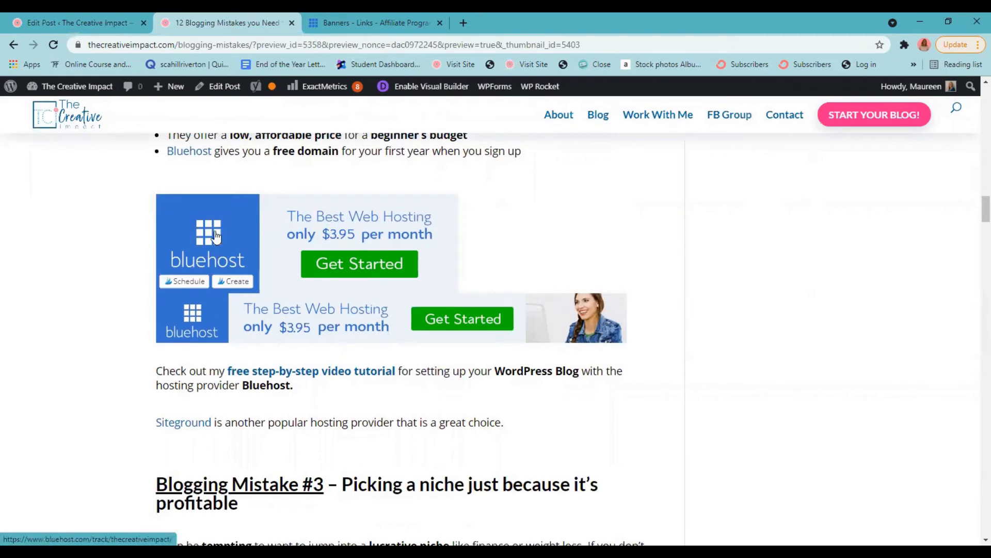
{"action": "left_click", "coordinate": [76, 23]}
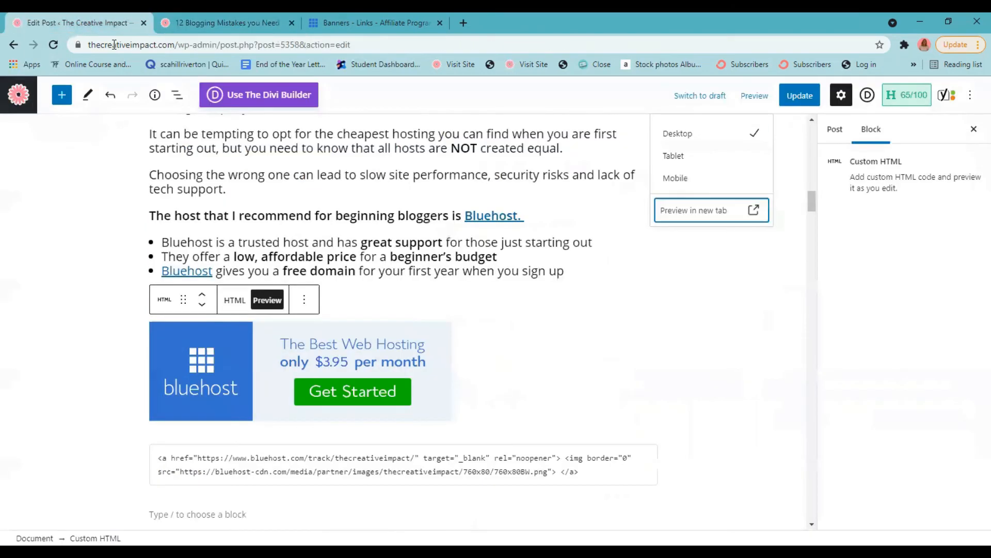
Step: Scroll to the square Bluehost banner block and open its options menu to remove it
{"action": "scroll", "scroll_direction": "down", "scroll_amount": 3}
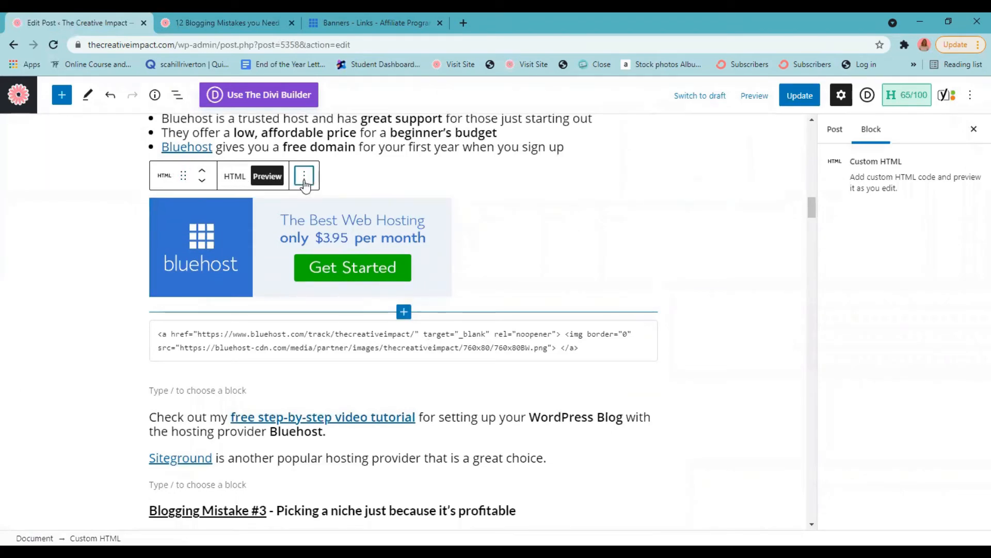
{"action": "left_click", "coordinate": [304, 176]}
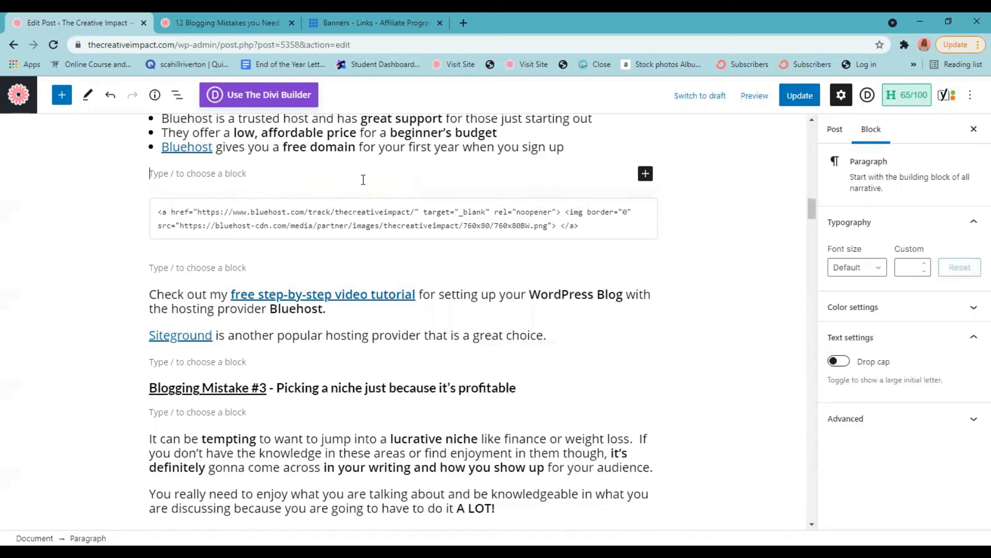
{"action": "mouse_move", "coordinate": [403, 190]}
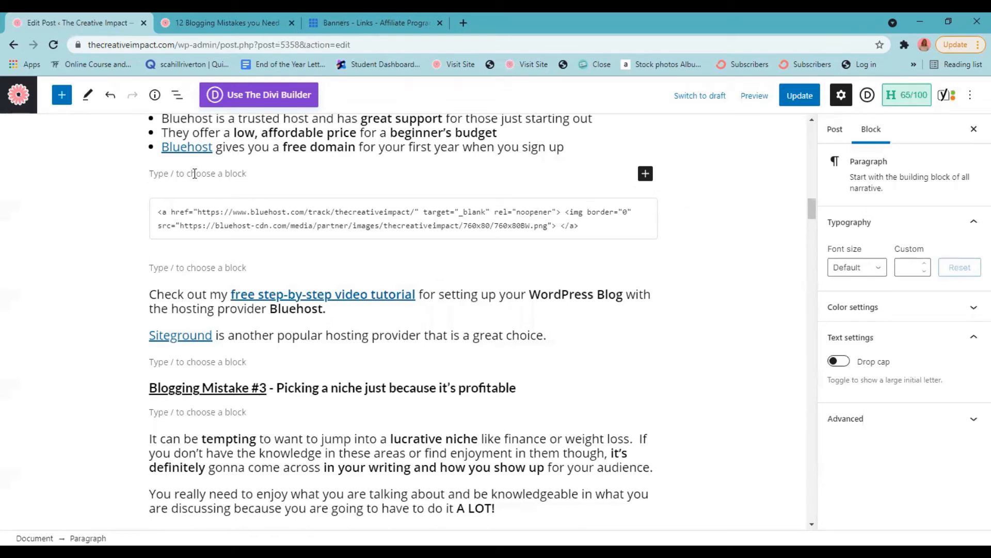
Step: Type the new paragraph beginning 'In the book Atomic Habits,'
{"action": "type", "text": "In t"}
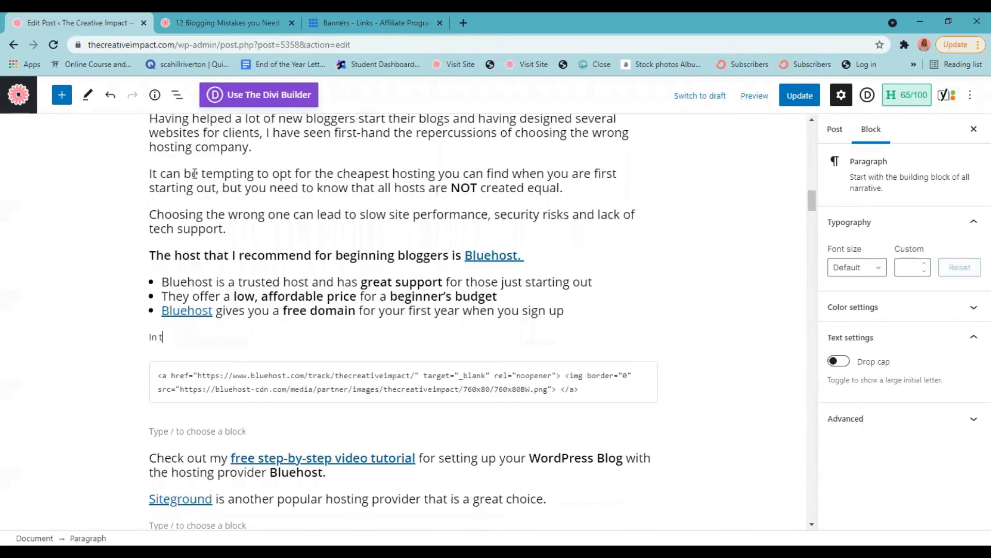
{"action": "type", "text": "he book"}
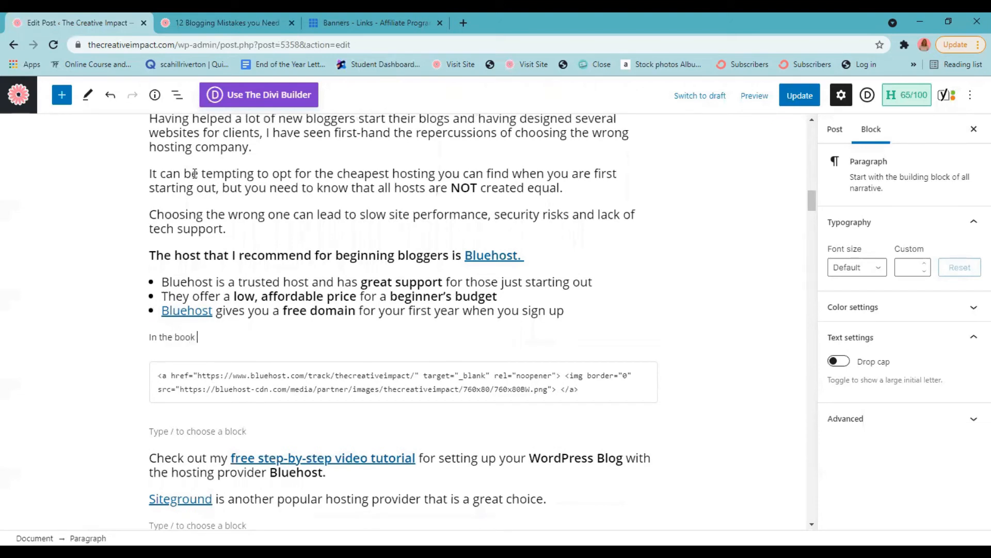
{"action": "type", "text": "Atomic Habits"}
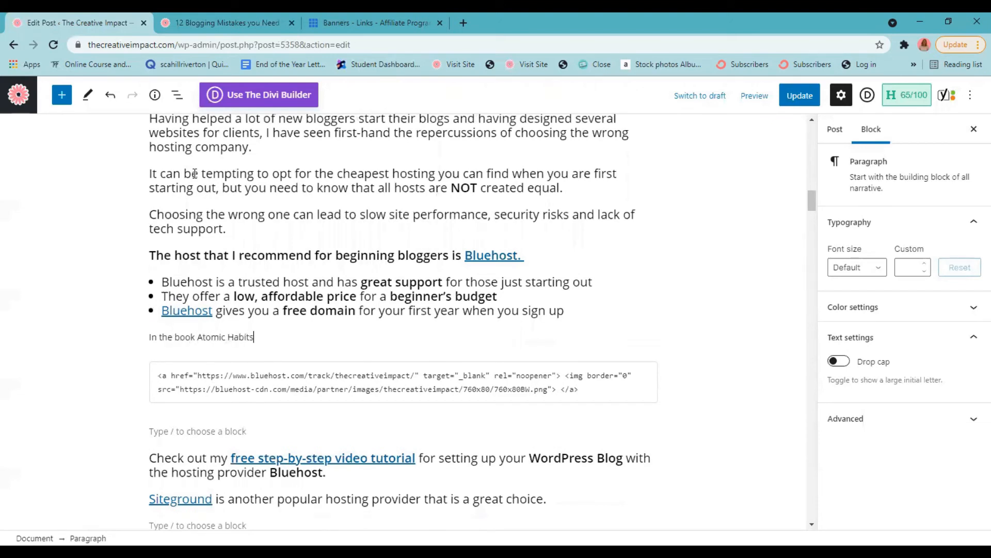
{"action": "type", "text": ","}
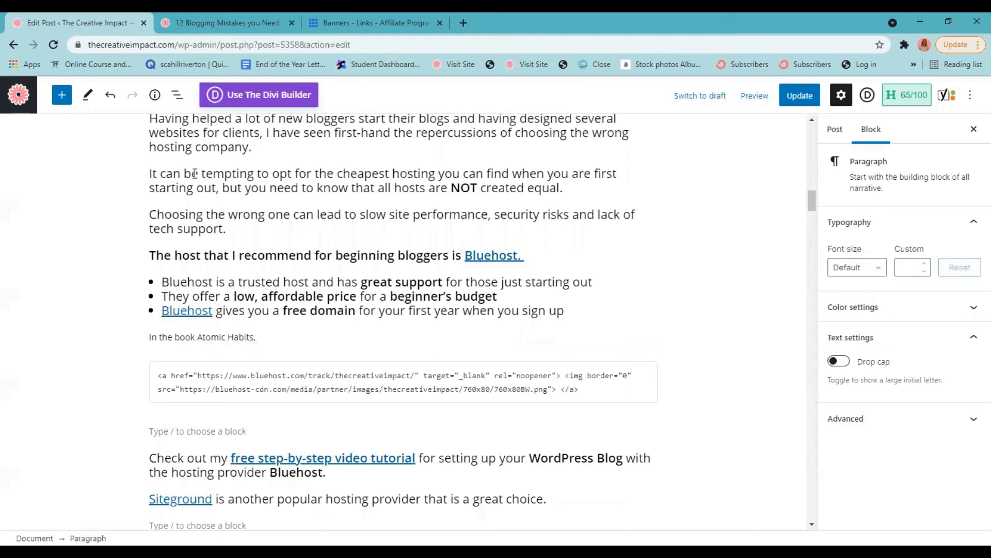
{"action": "type", "text": "kf:kfla;afk'af."}
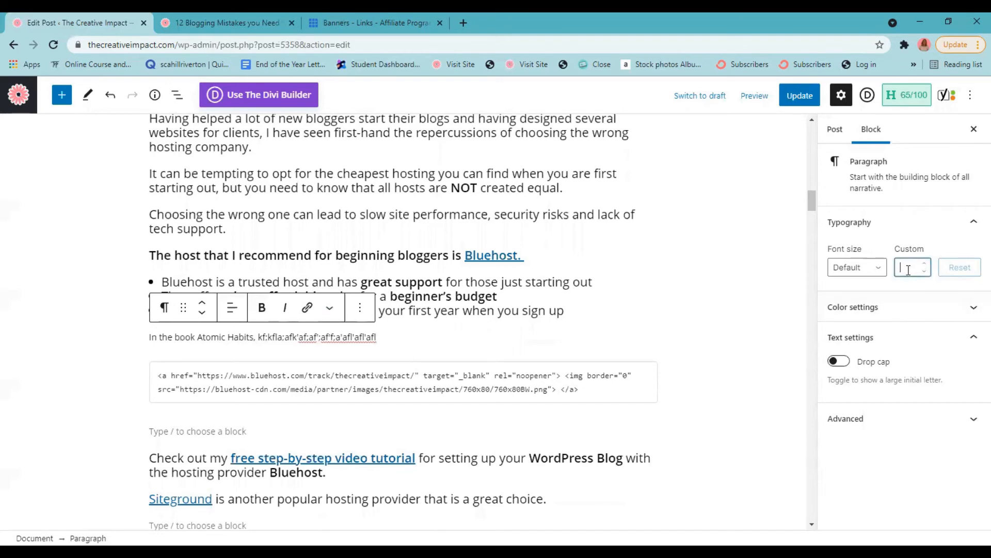
Step: Set the paragraph's custom font size to 18 and select 'Atomic Habits'
{"action": "type", "text": "18"}
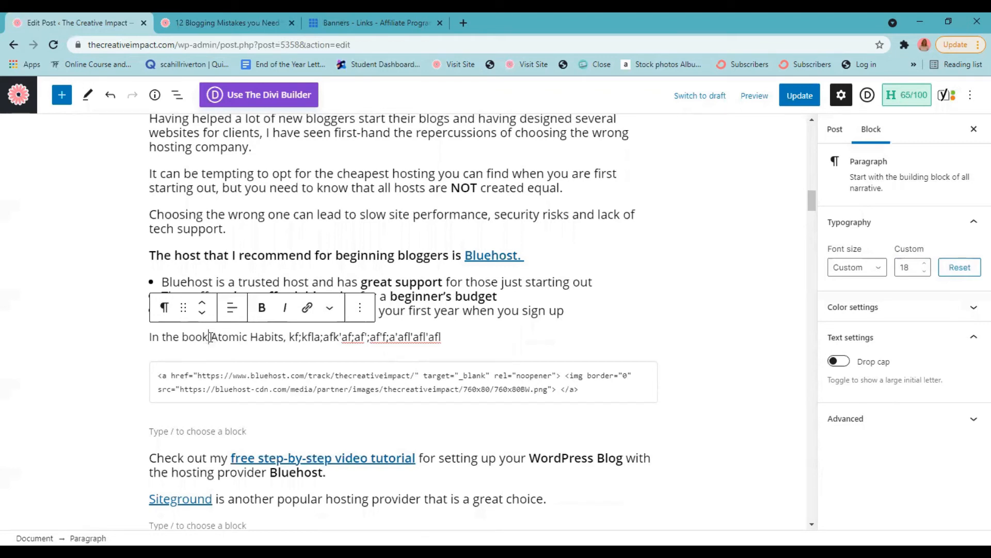
{"action": "double_click", "coordinate": [247, 336]}
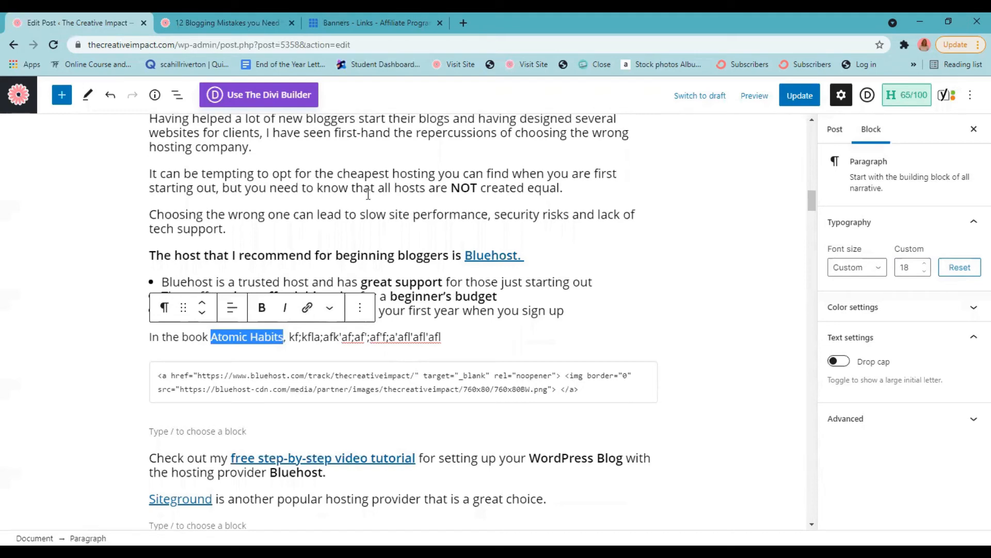
{"action": "left_click", "coordinate": [373, 22]}
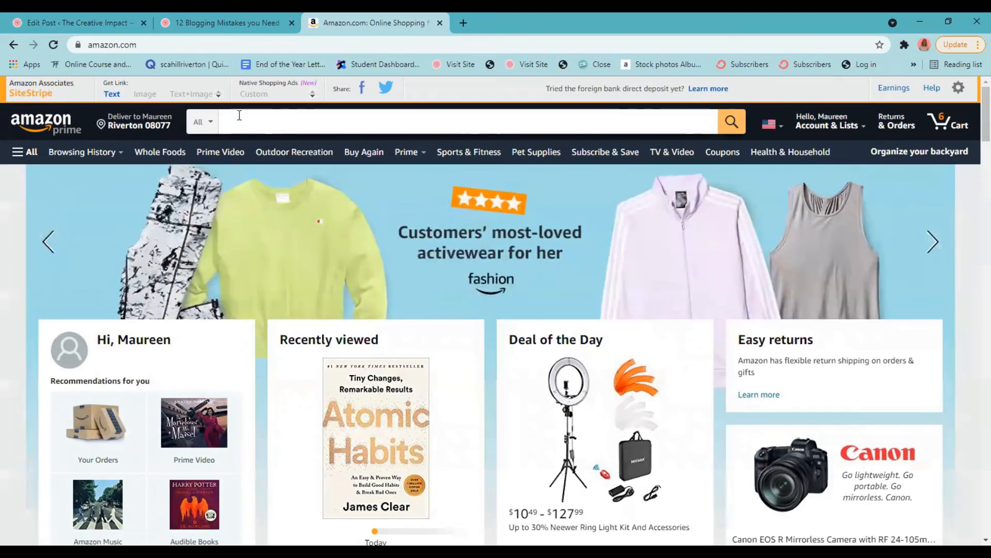
Step: Search Amazon for 'atomic habits' and open the hardcover product page
{"action": "type", "text": "a"}
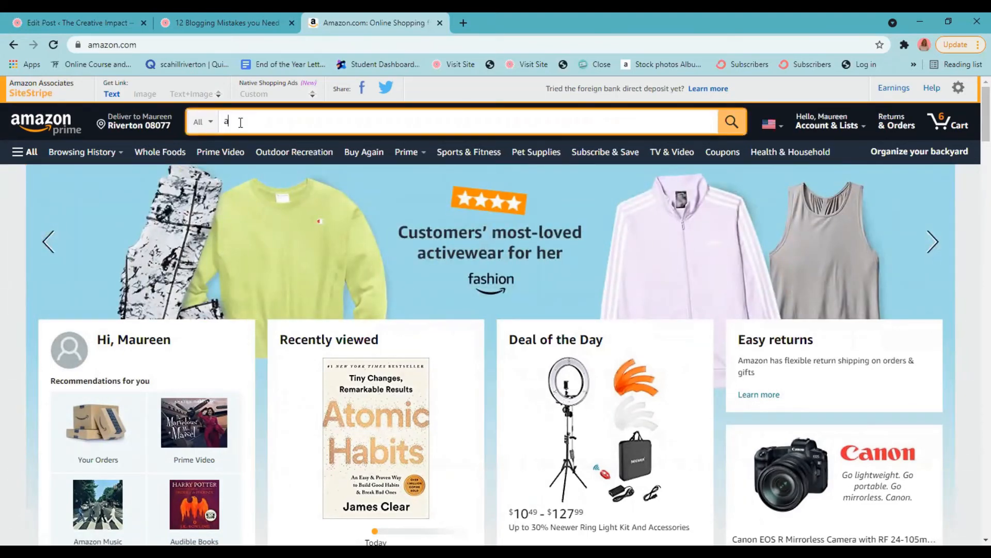
{"action": "type", "text": "tomic habits"}
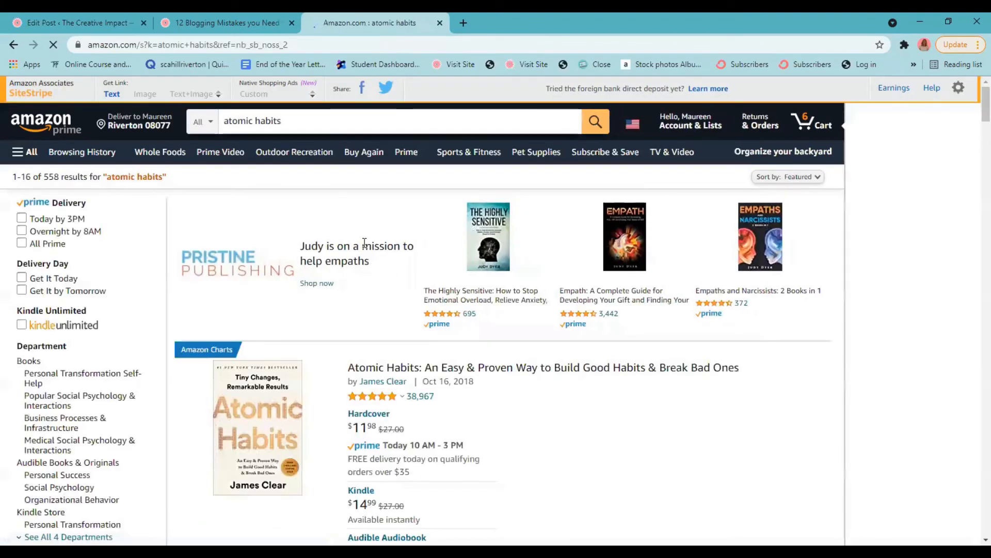
{"action": "left_click", "coordinate": [813, 124]}
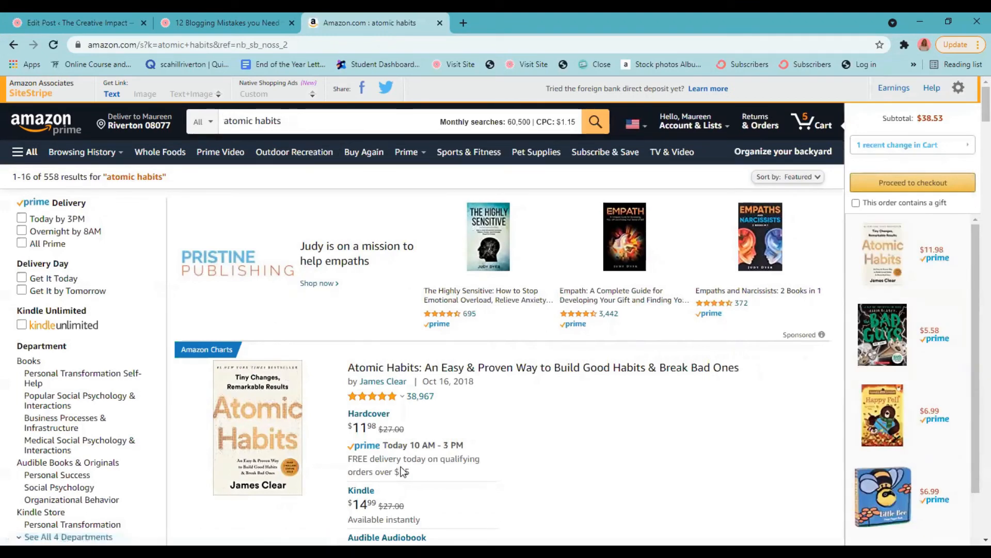
{"action": "left_click", "coordinate": [542, 367]}
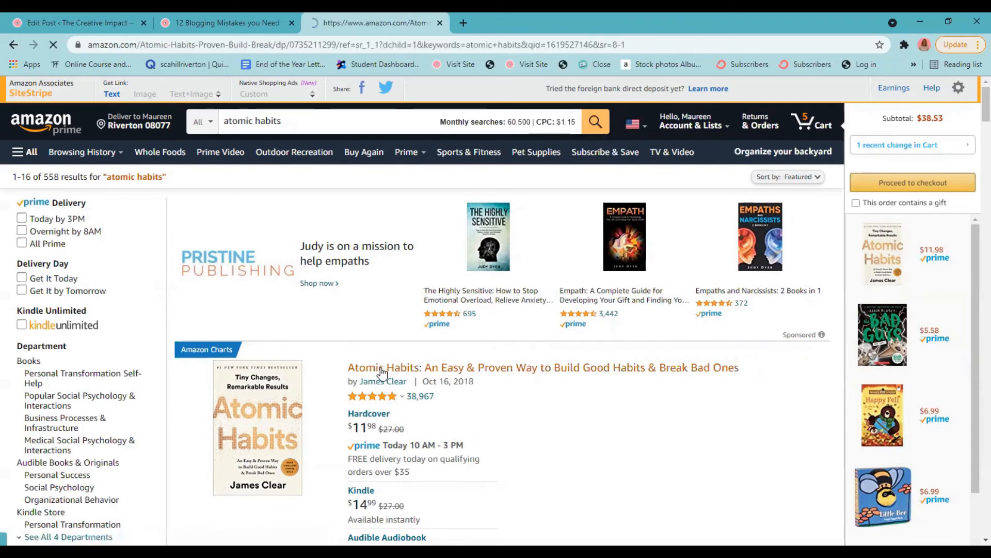
{"action": "left_click", "coordinate": [543, 367]}
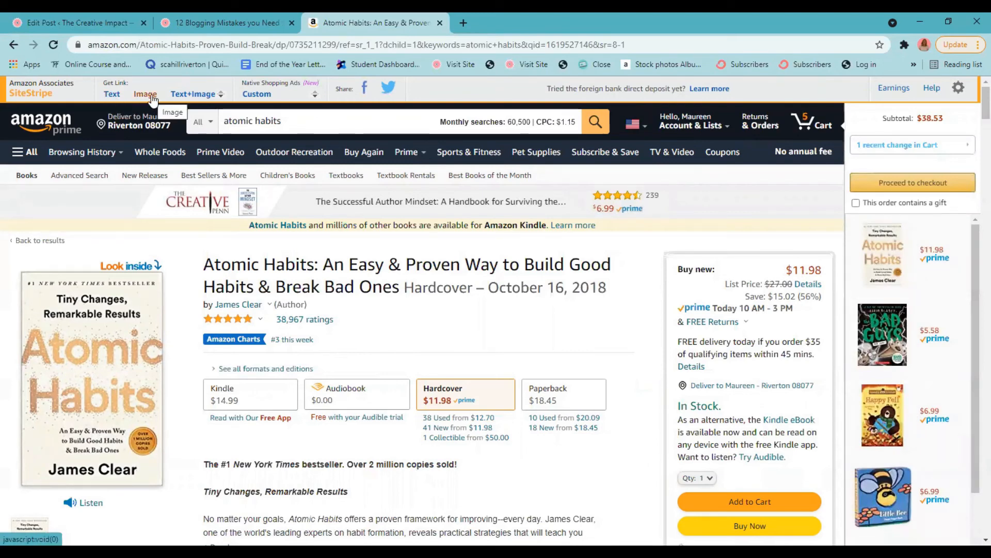
Step: Generate a SiteStripe plain text affiliate link and copy the short link
{"action": "left_click", "coordinate": [192, 94]}
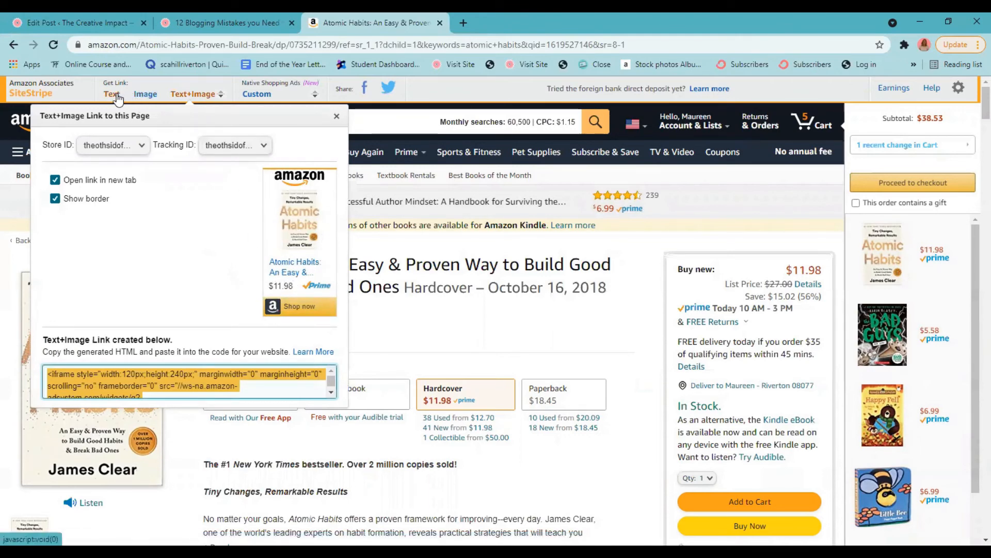
{"action": "left_click", "coordinate": [112, 93]}
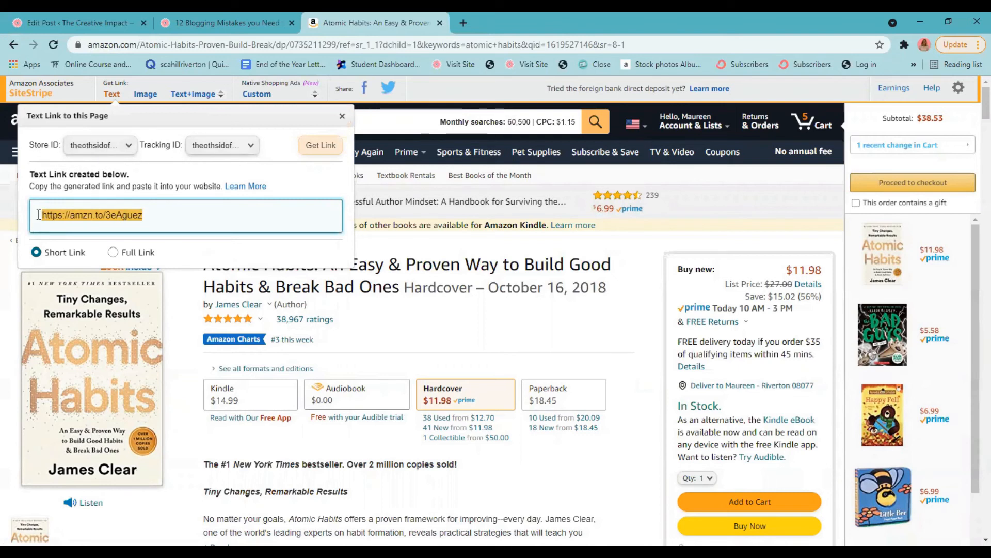
{"action": "right_click", "coordinate": [92, 215]}
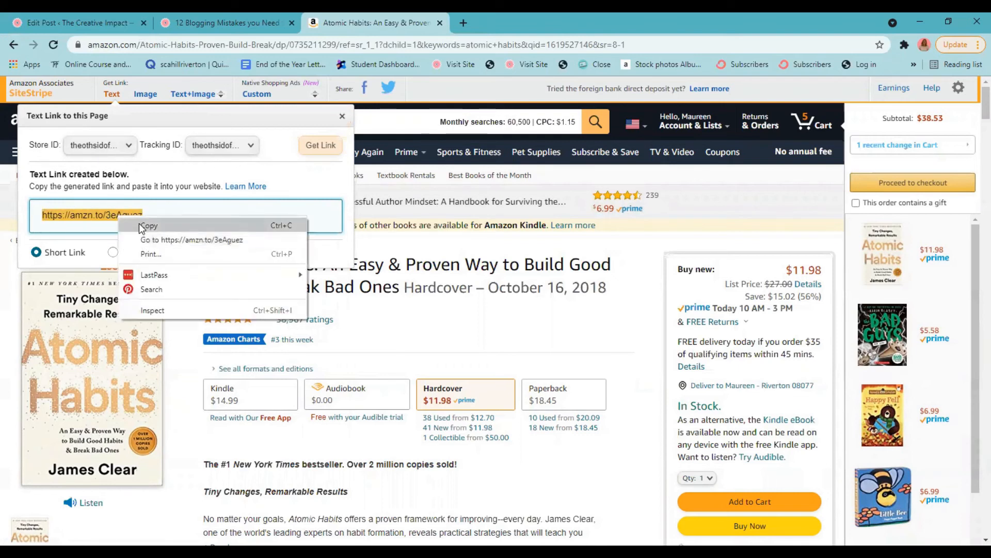
{"action": "left_click", "coordinate": [150, 225]}
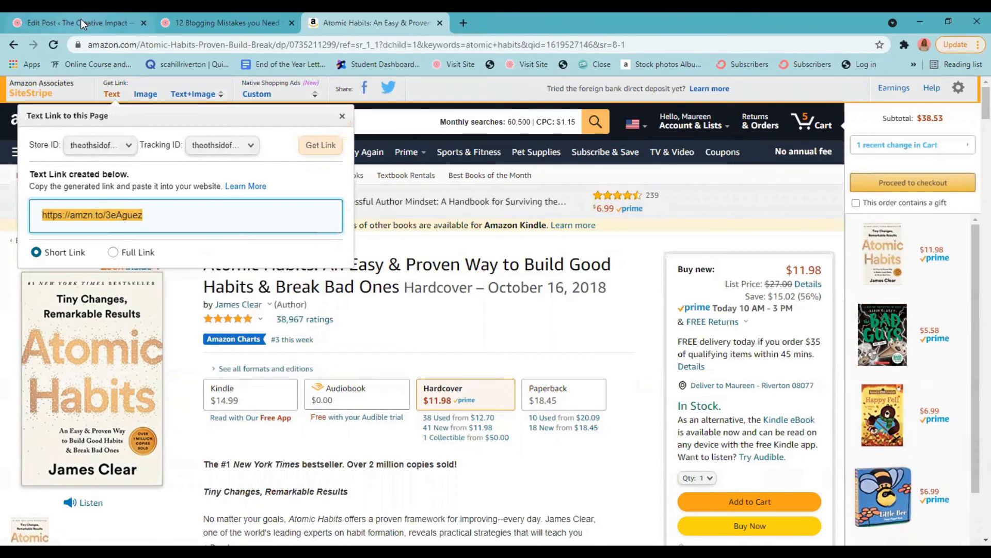
Step: Return to the post editor and reselect 'Atomic Habits' in the new paragraph
{"action": "left_click", "coordinate": [72, 23]}
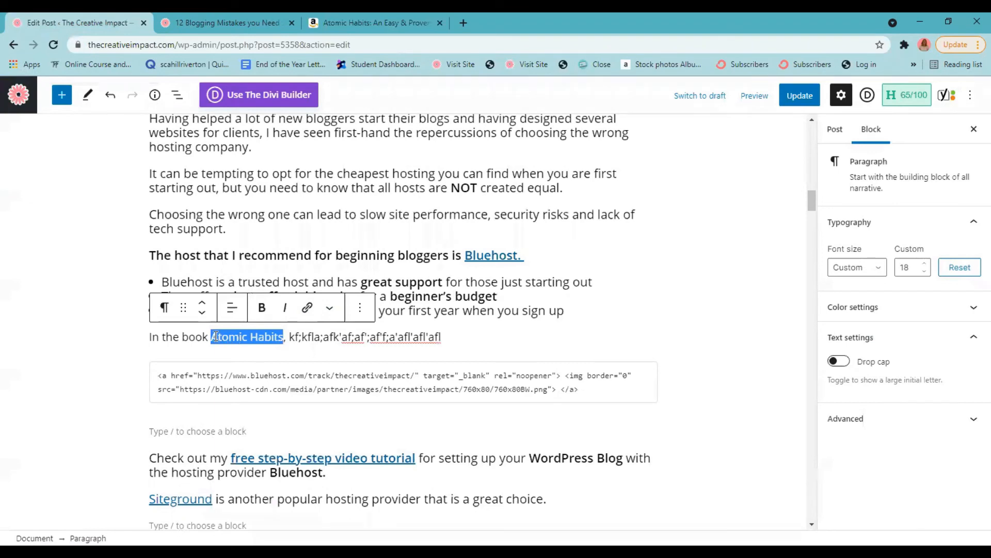
{"action": "left_click", "coordinate": [307, 307]}
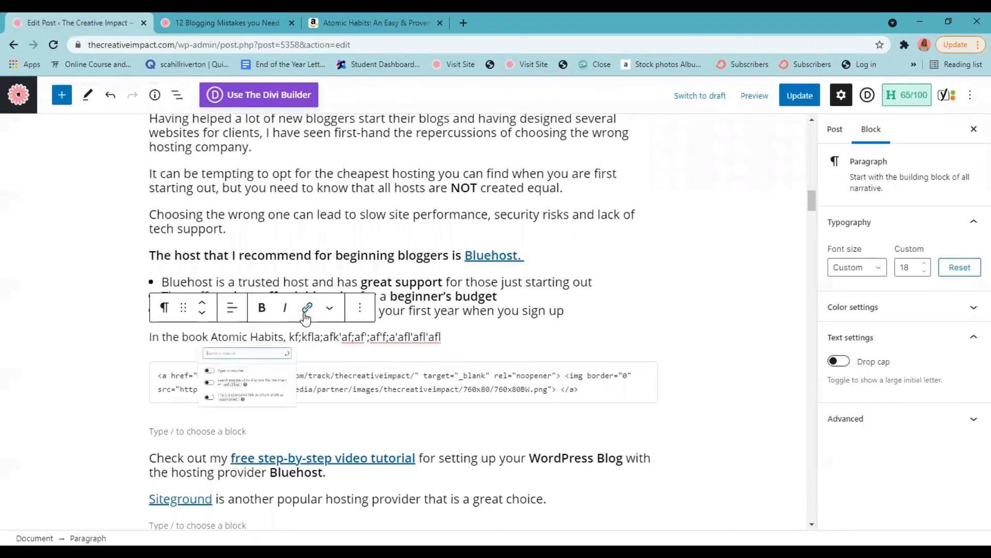
{"action": "left_click", "coordinate": [307, 308]}
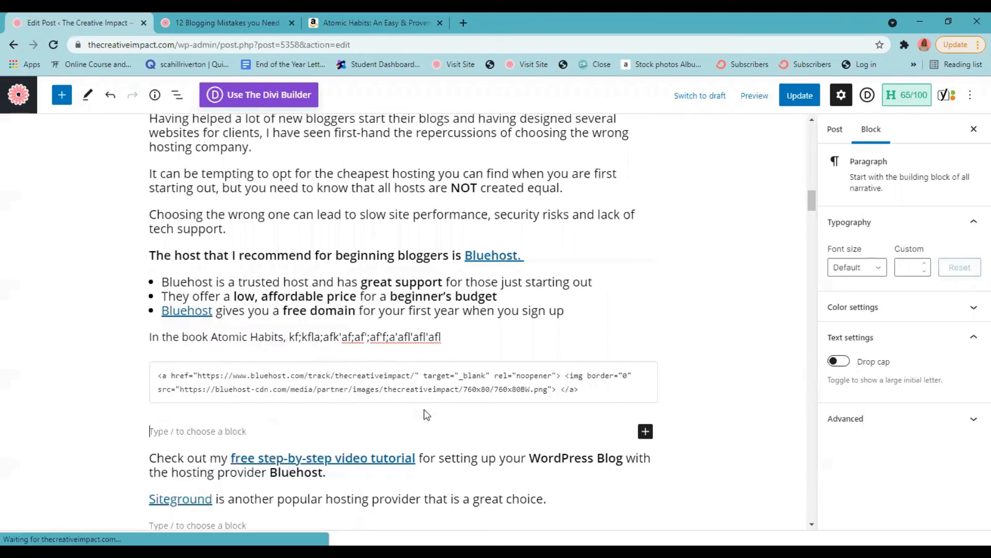
{"action": "left_click", "coordinate": [214, 337]}
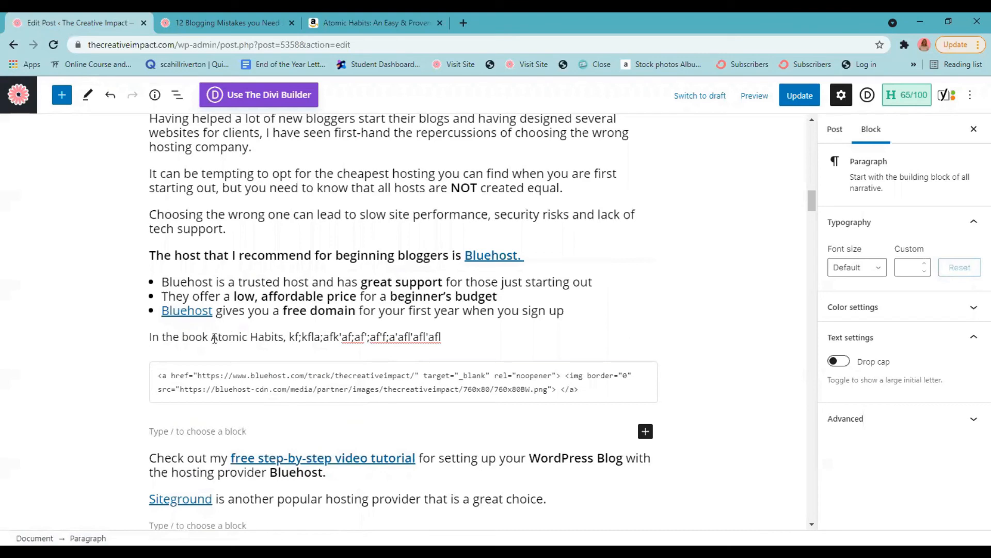
{"action": "double_click", "coordinate": [246, 336]}
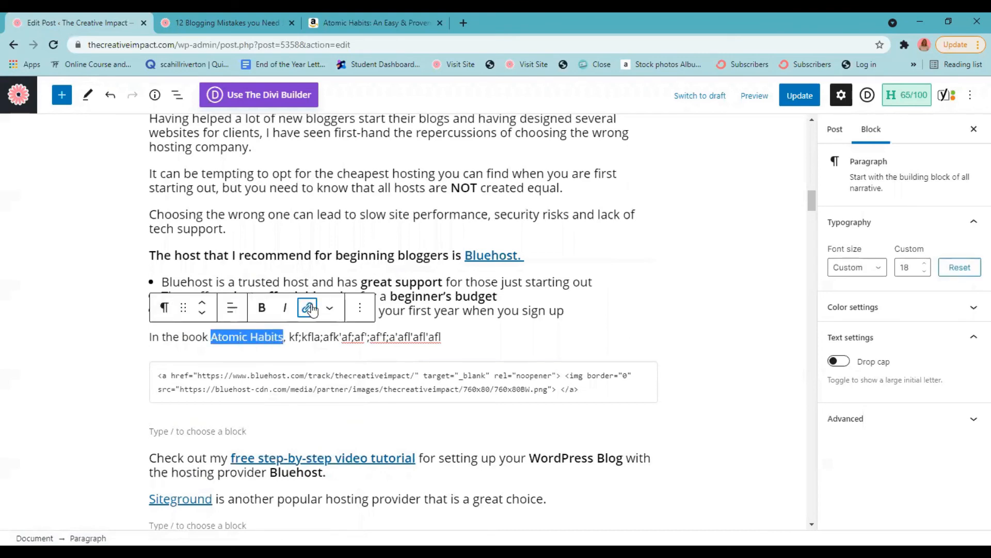
{"action": "left_click", "coordinate": [308, 308]}
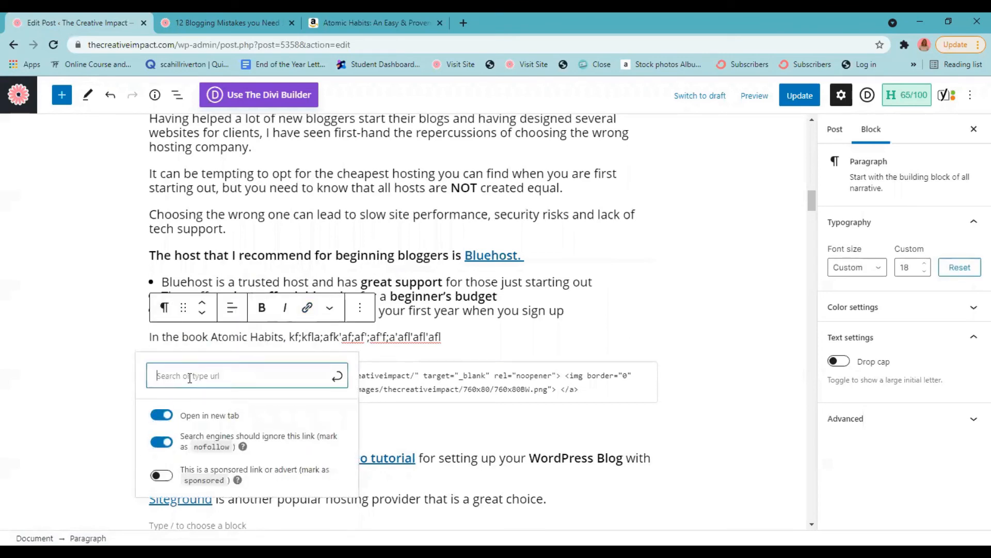
{"action": "type", "text": "https://amzn.to/3eAguez"}
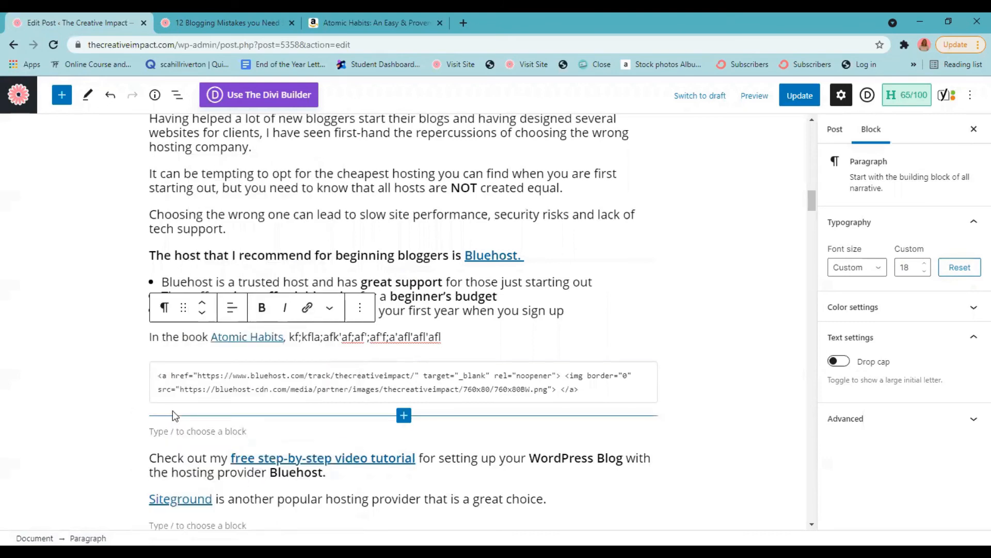
{"action": "left_click", "coordinate": [287, 336]}
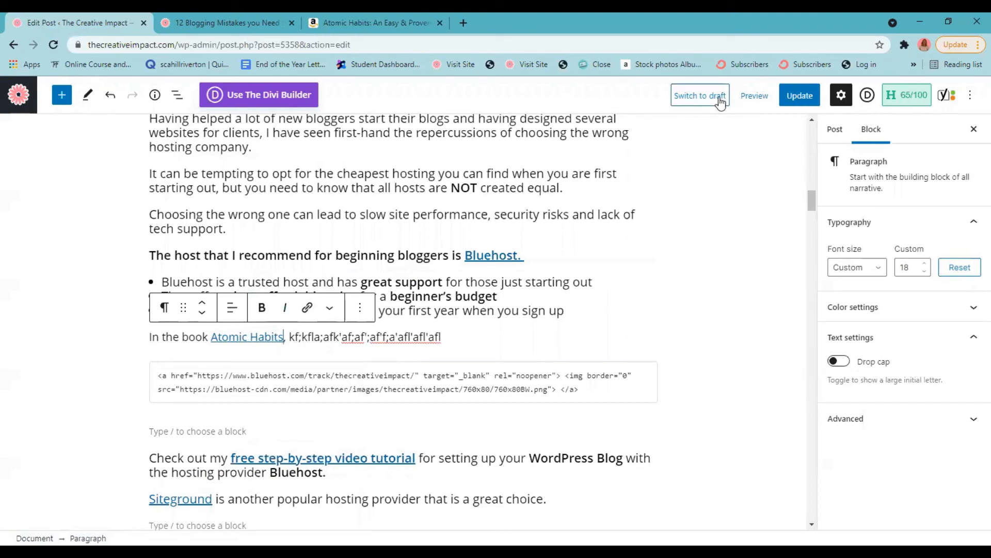
{"action": "left_click", "coordinate": [754, 96]}
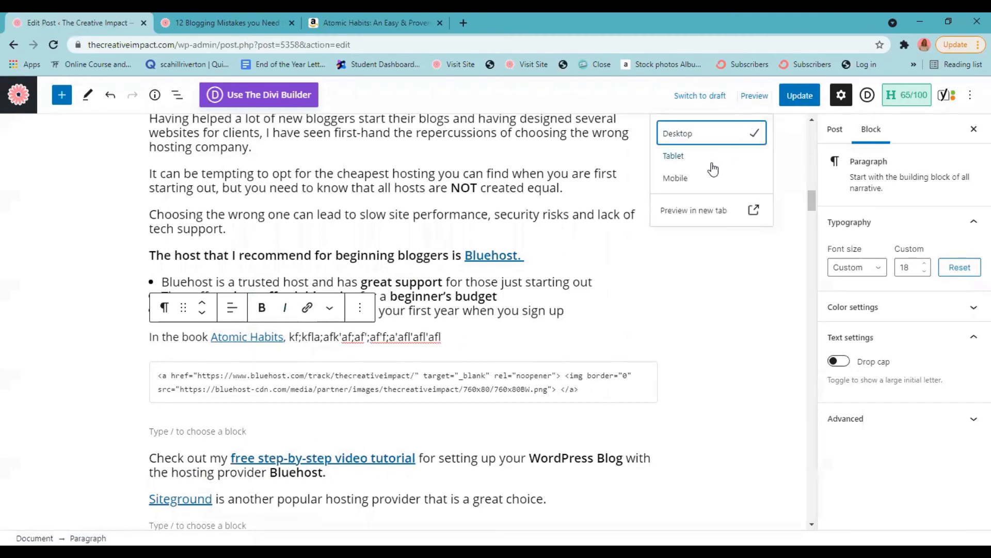
Step: Preview the post in a new tab and scroll to the linked sentence and Bluehost banner
{"action": "left_click", "coordinate": [693, 210]}
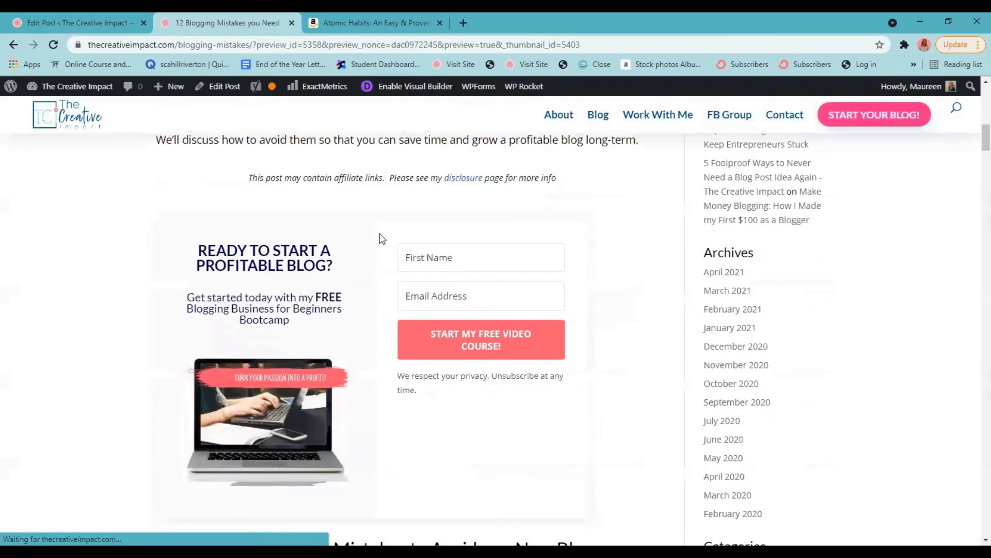
{"action": "scroll", "scroll_direction": "down", "scroll_amount": 3}
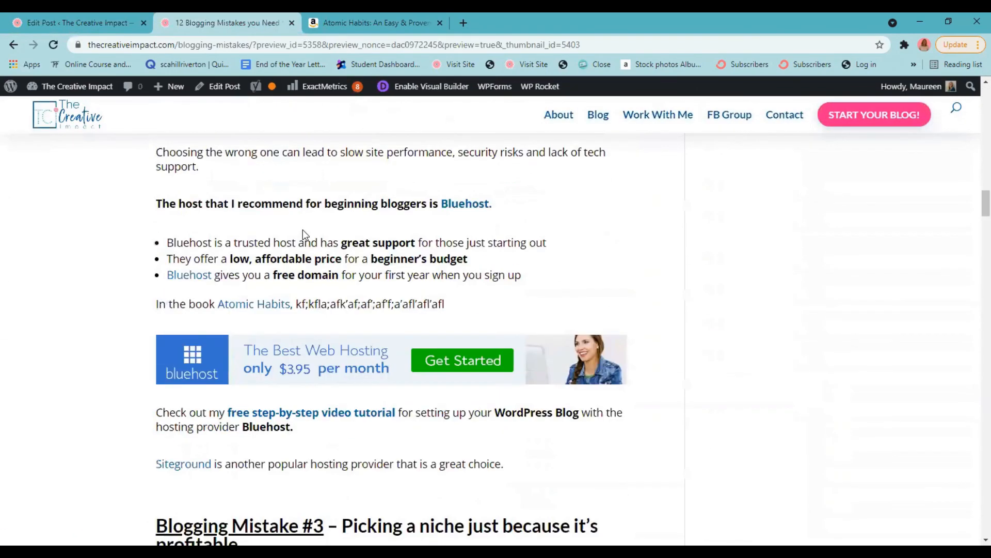
{"action": "scroll", "scroll_direction": "down", "scroll_amount": 3}
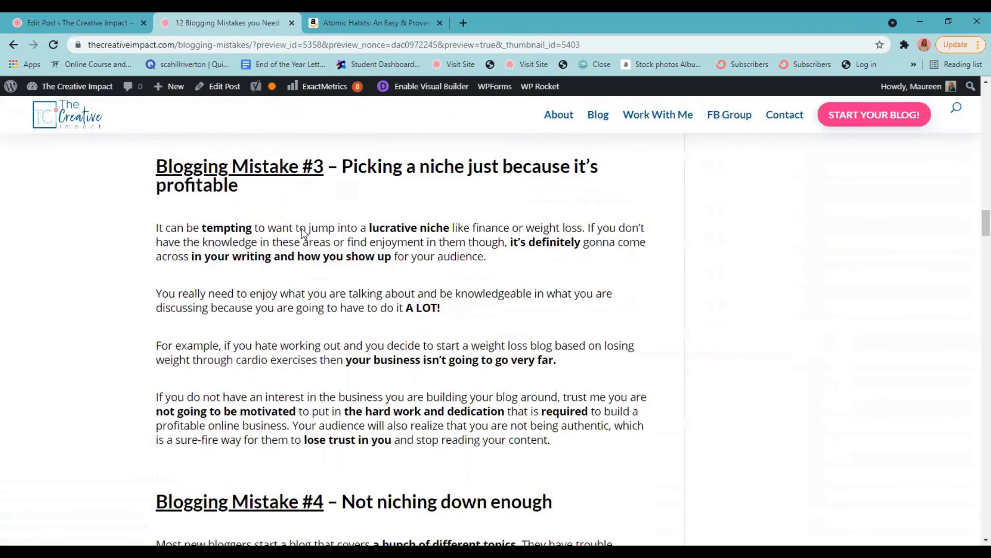
{"action": "scroll", "scroll_direction": "up", "scroll_amount": 3}
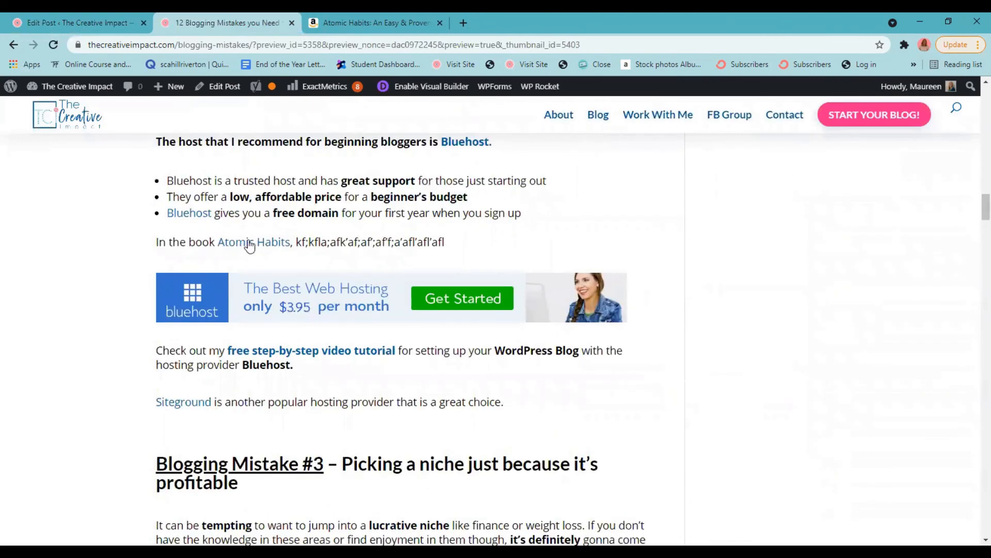